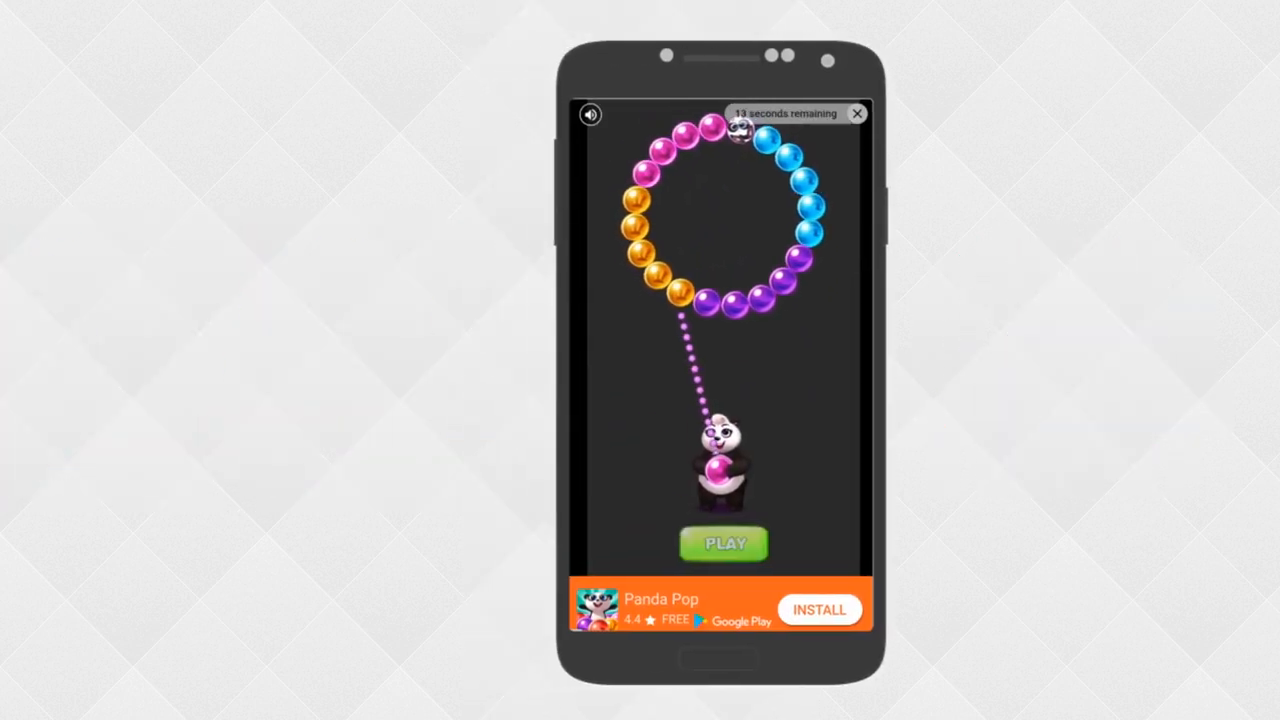
# - Bring up the AdMob Home dashboard showing estimated earnings for the test banner unit
pyautogui.click(857, 113)
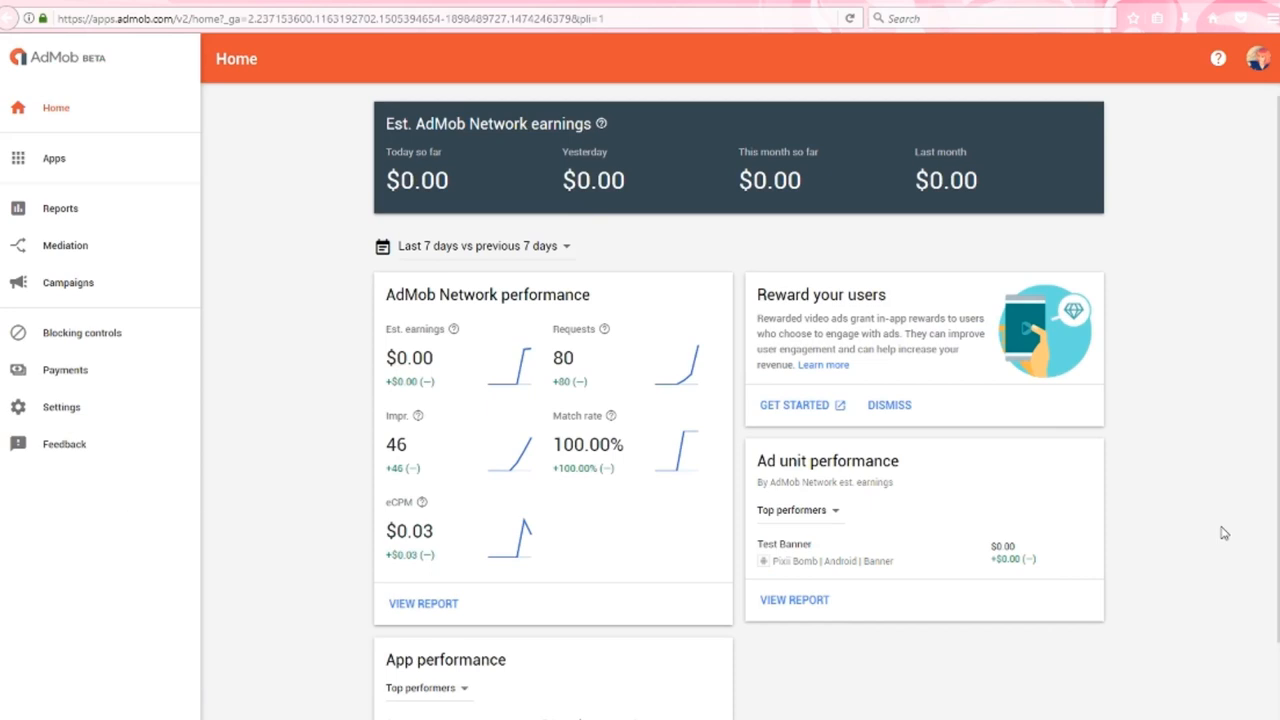
pyautogui.moveTo(224, 308)
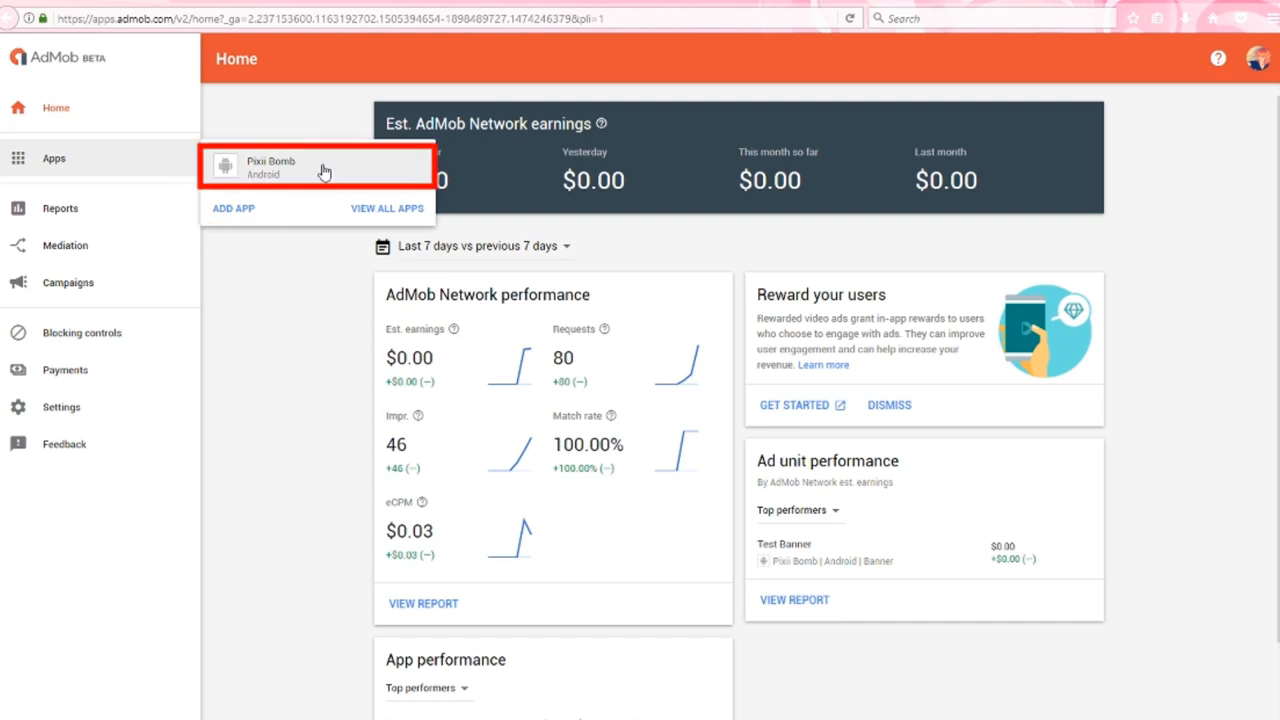
# - Go to the Pixii Bomb app and show its ad units list with the Test Banner unit
pyautogui.click(270, 167)
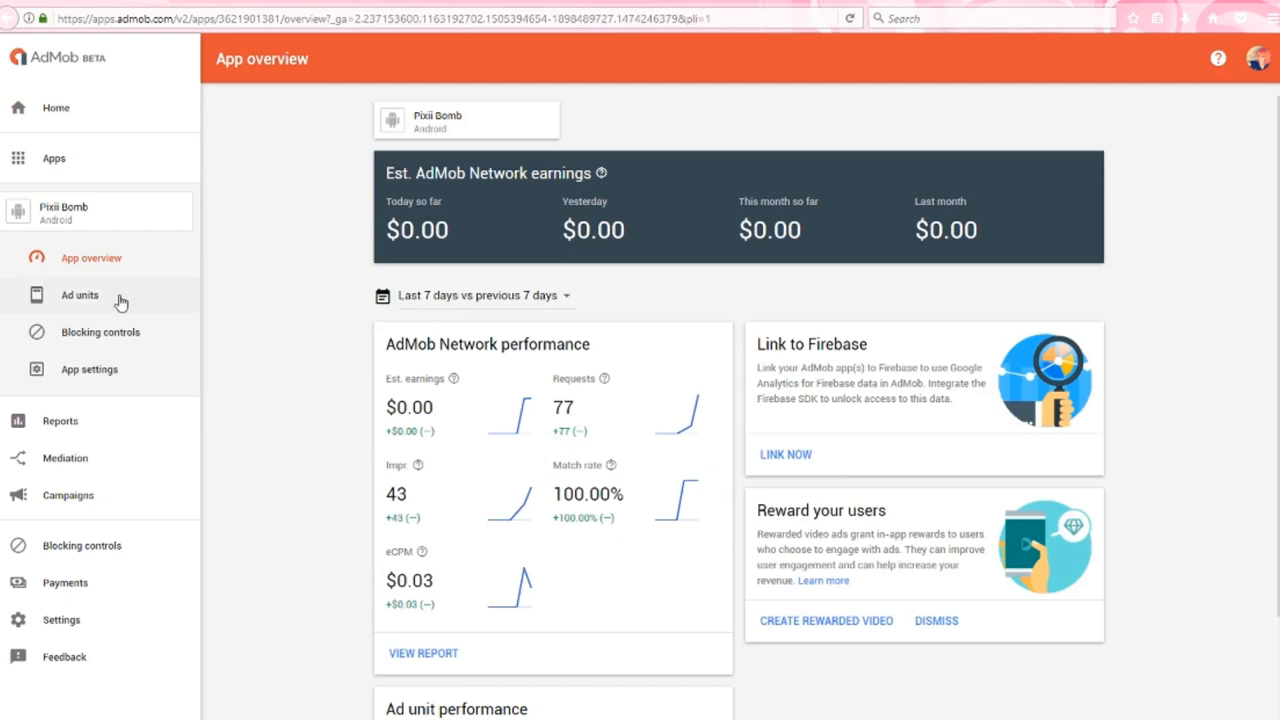
pyautogui.click(79, 294)
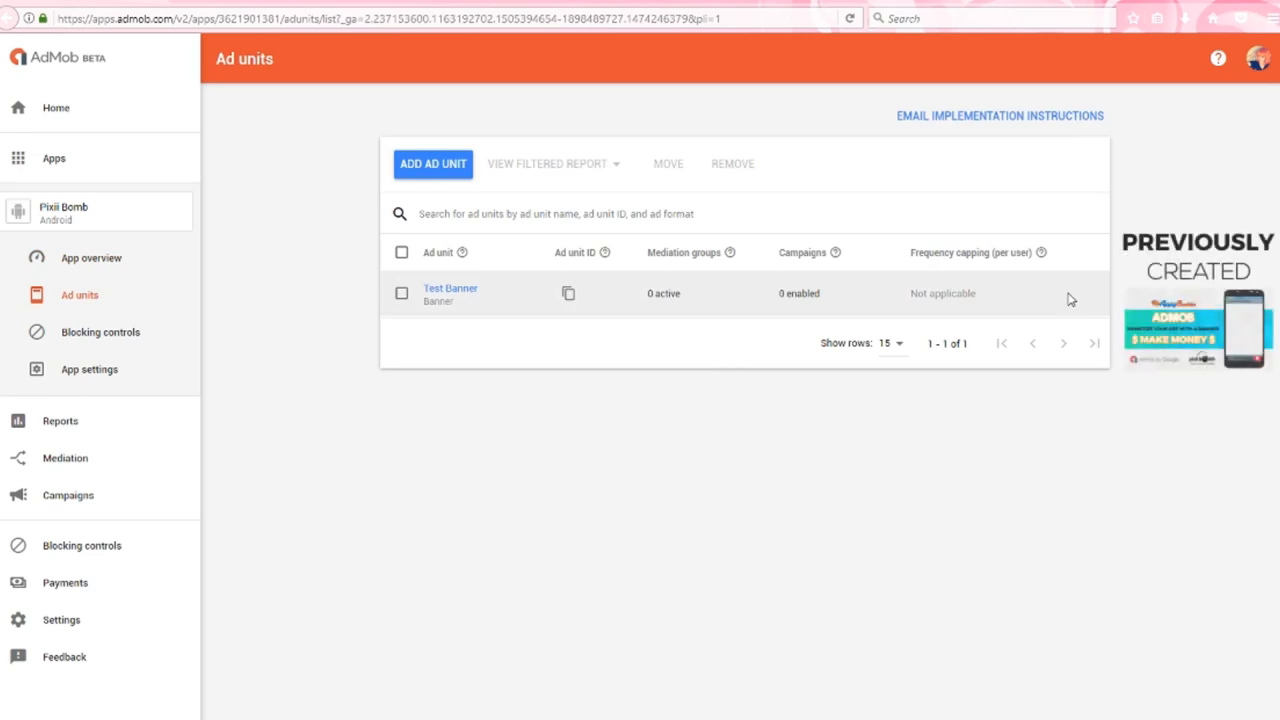
# - Start a new ad unit for Pixii Bomb so the ad format choices appear
pyautogui.click(432, 163)
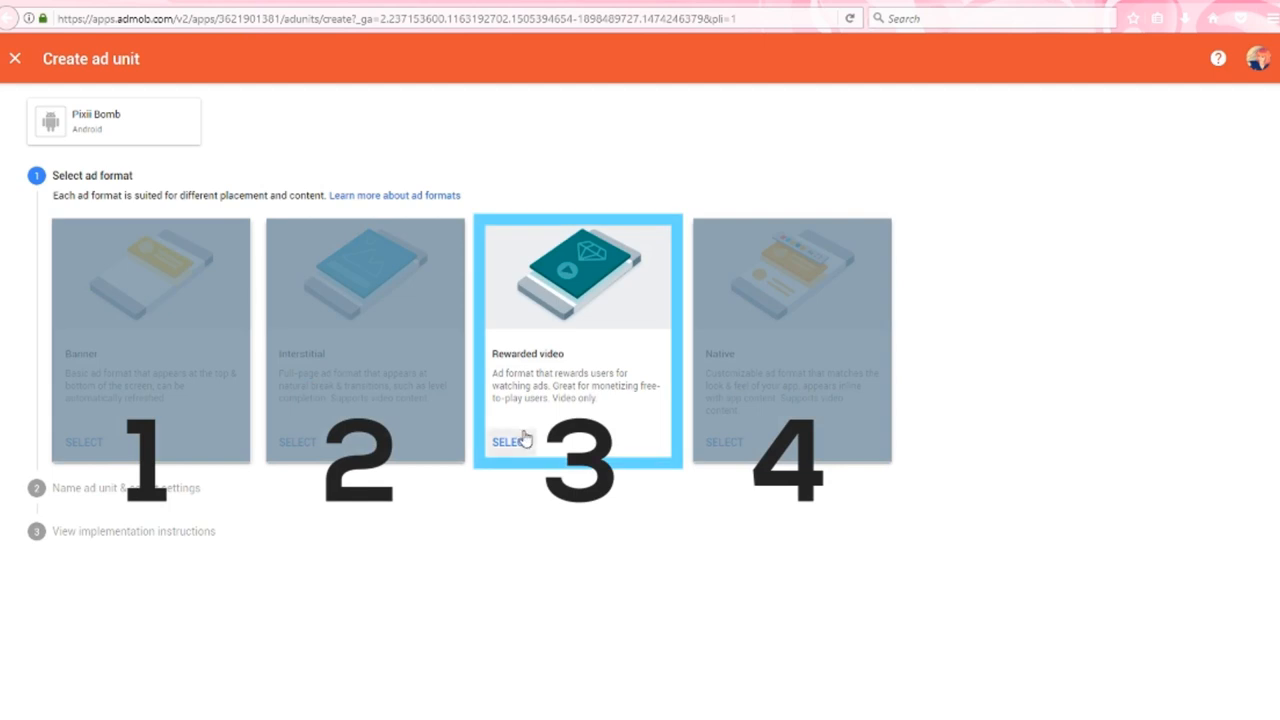
# - Choose the Rewarded video format with reward amount 100 and reward item Coins
pyautogui.click(510, 441)
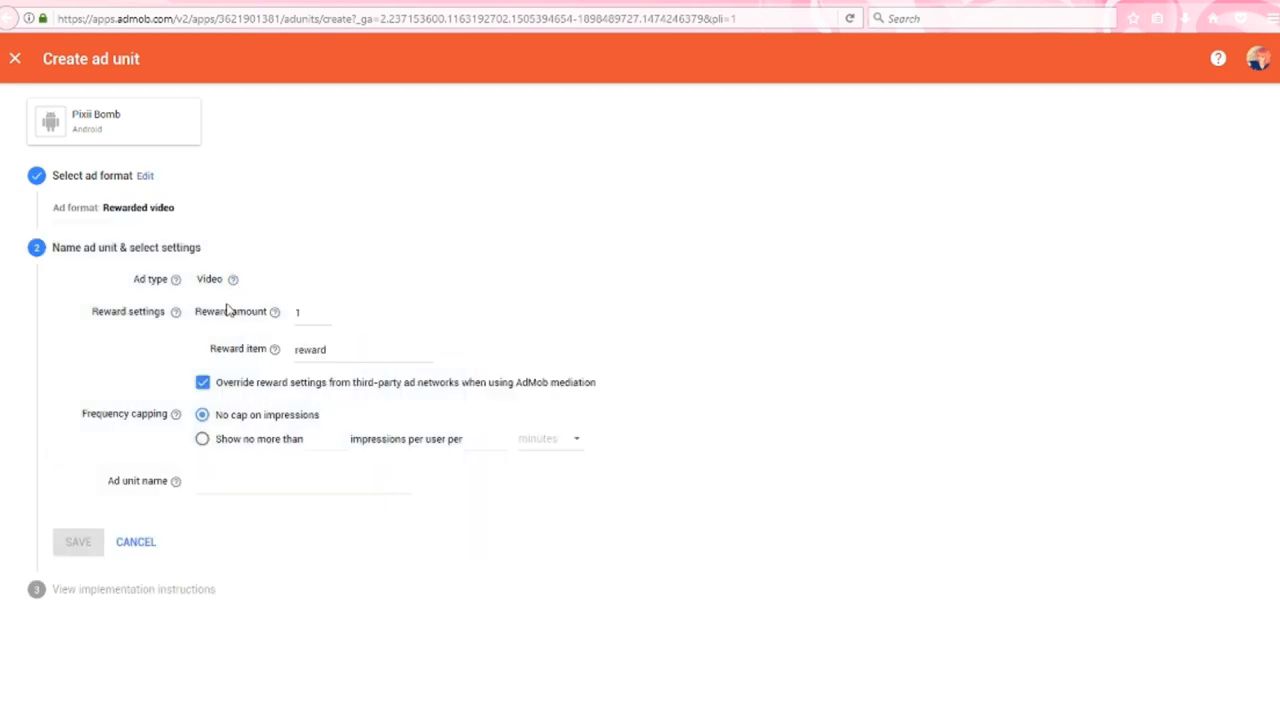
pyautogui.moveTo(274, 312)
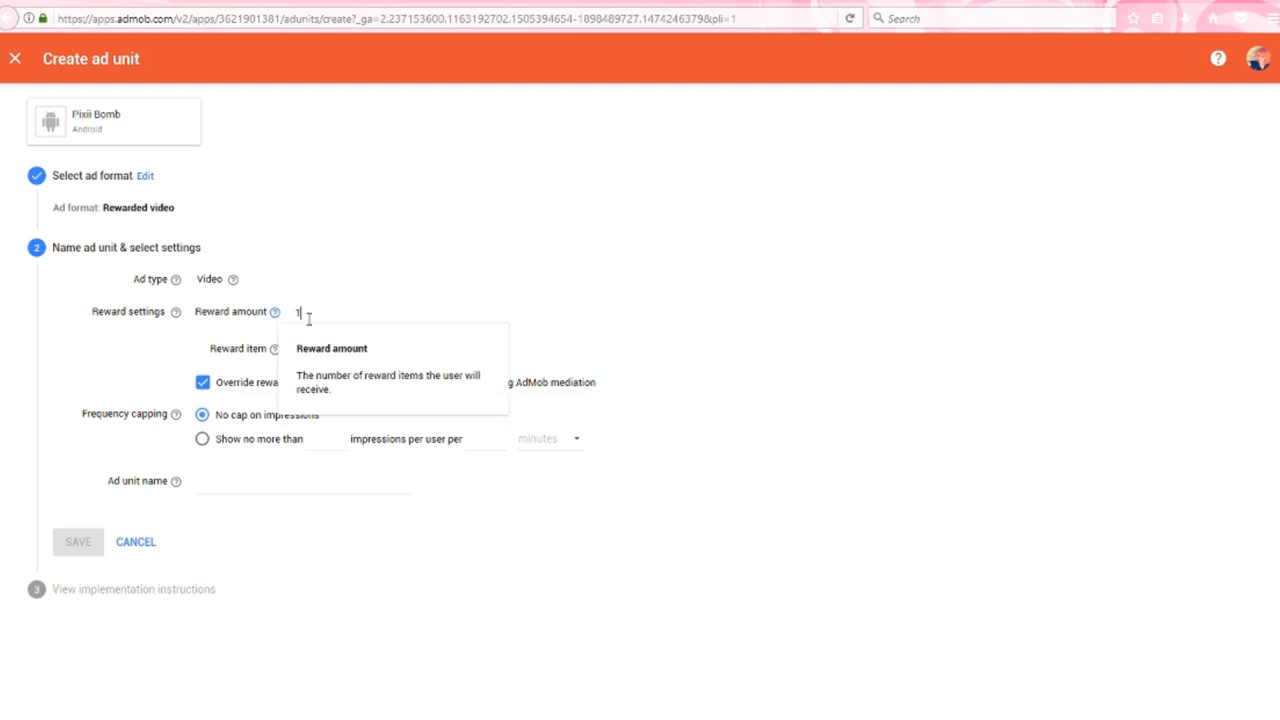
pyautogui.write('00')
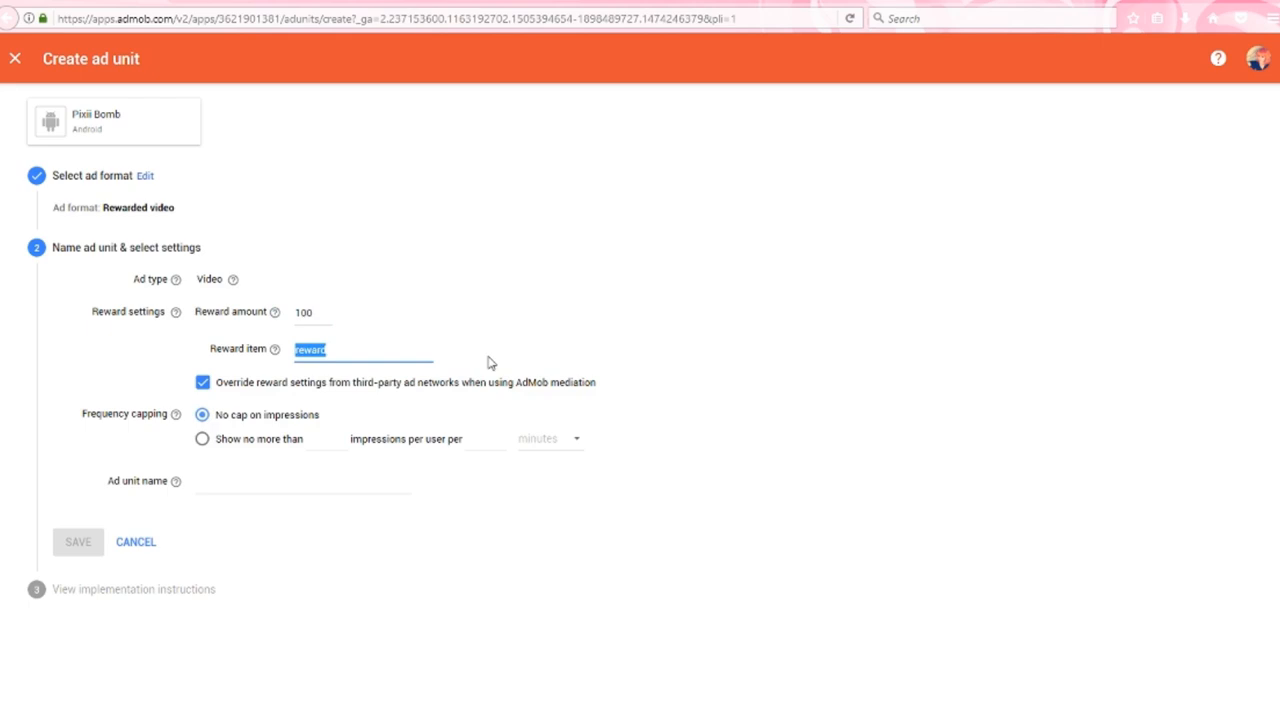
pyautogui.write('Coins')
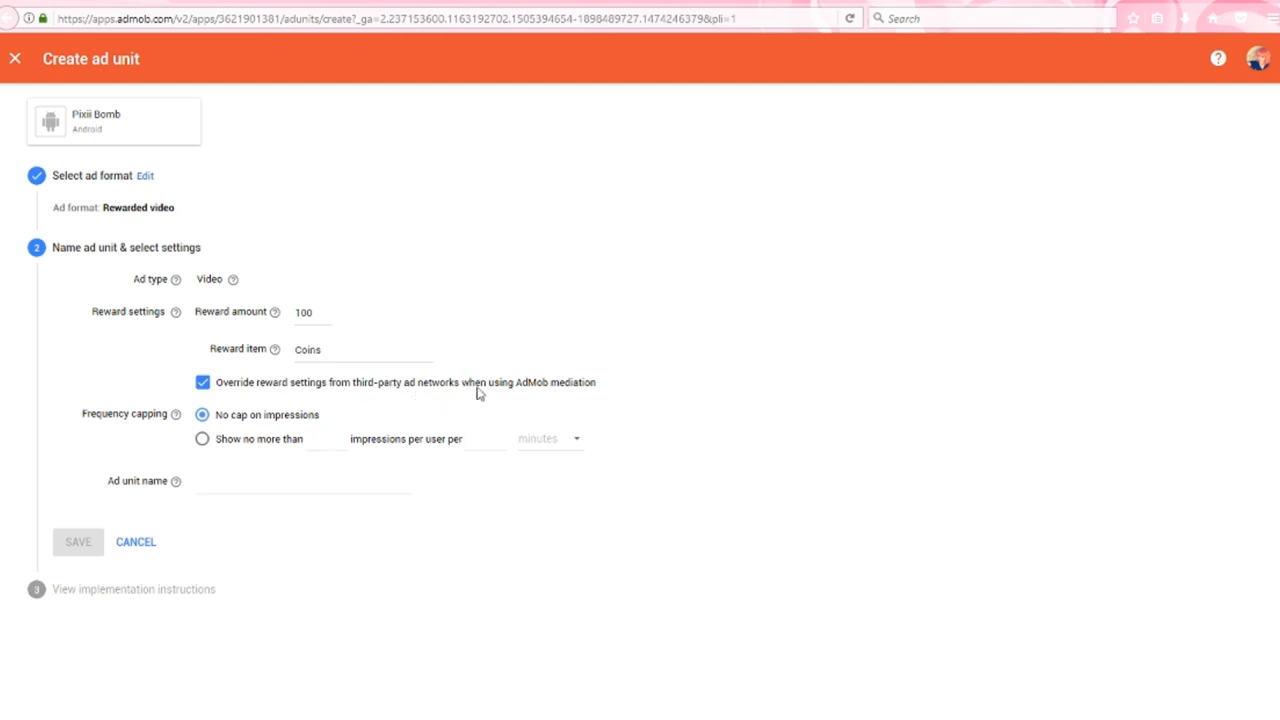
pyautogui.click(65, 245)
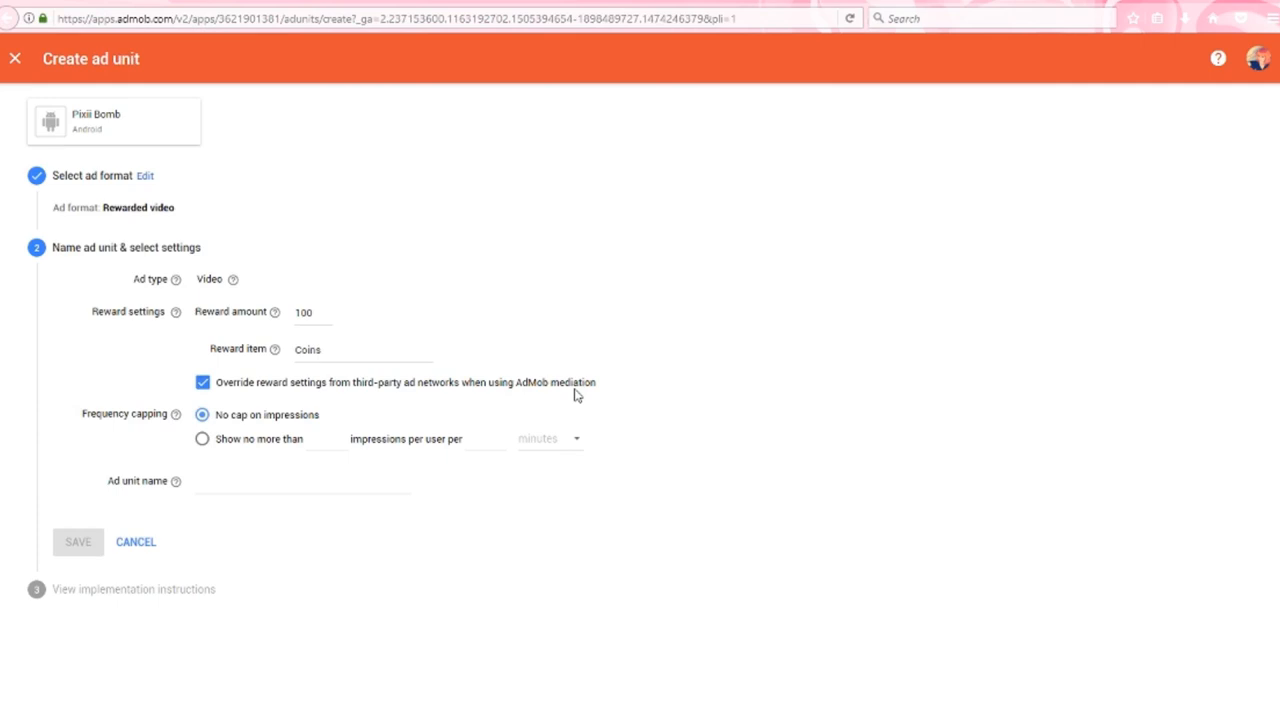
# - Try a 60-impression cap, revert to no cap, and begin naming the unit Test Reward Video
pyautogui.click(203, 382)
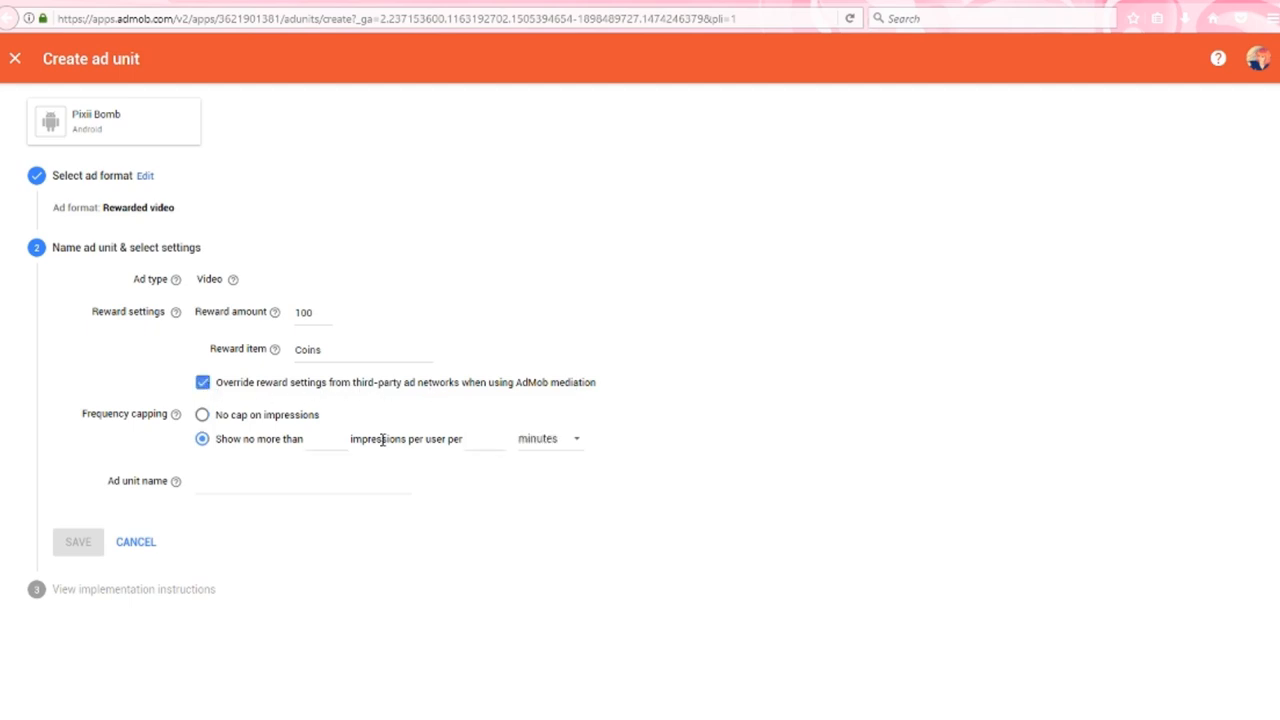
pyautogui.write('60')
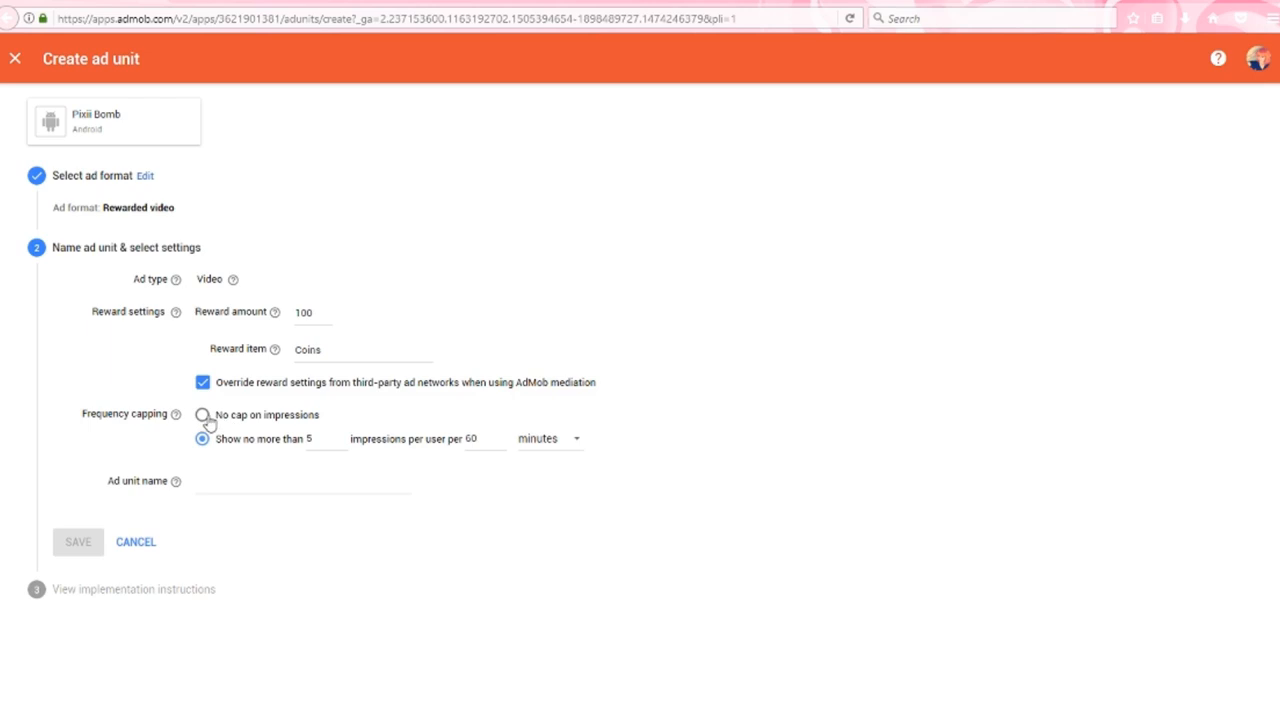
pyautogui.click(202, 414)
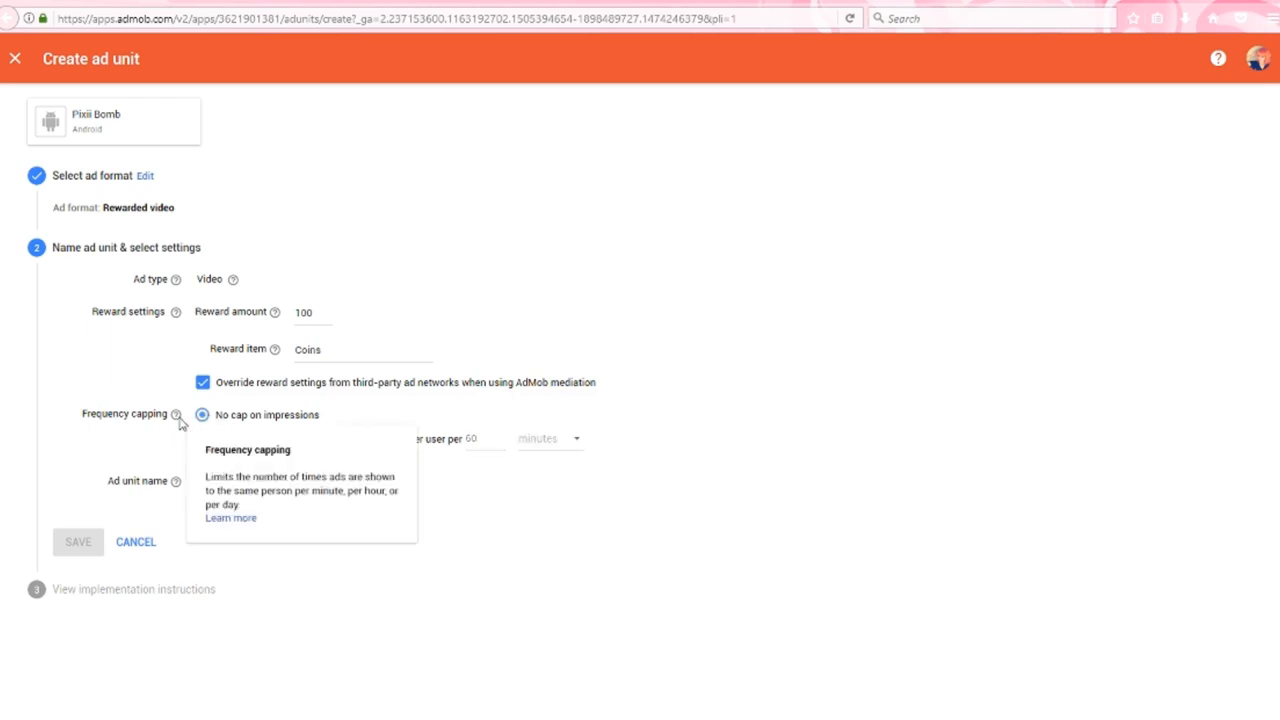
pyautogui.moveTo(343, 429)
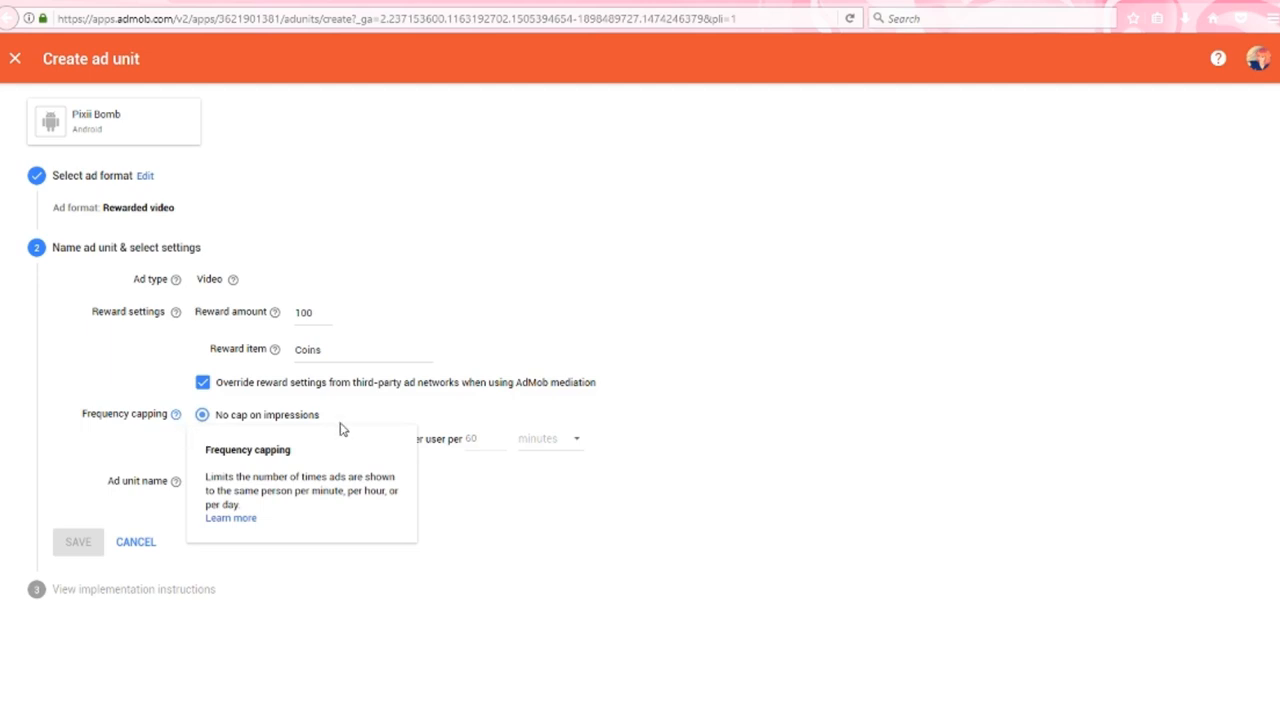
pyautogui.click(202, 438)
pyautogui.write('Test Reward Vi')
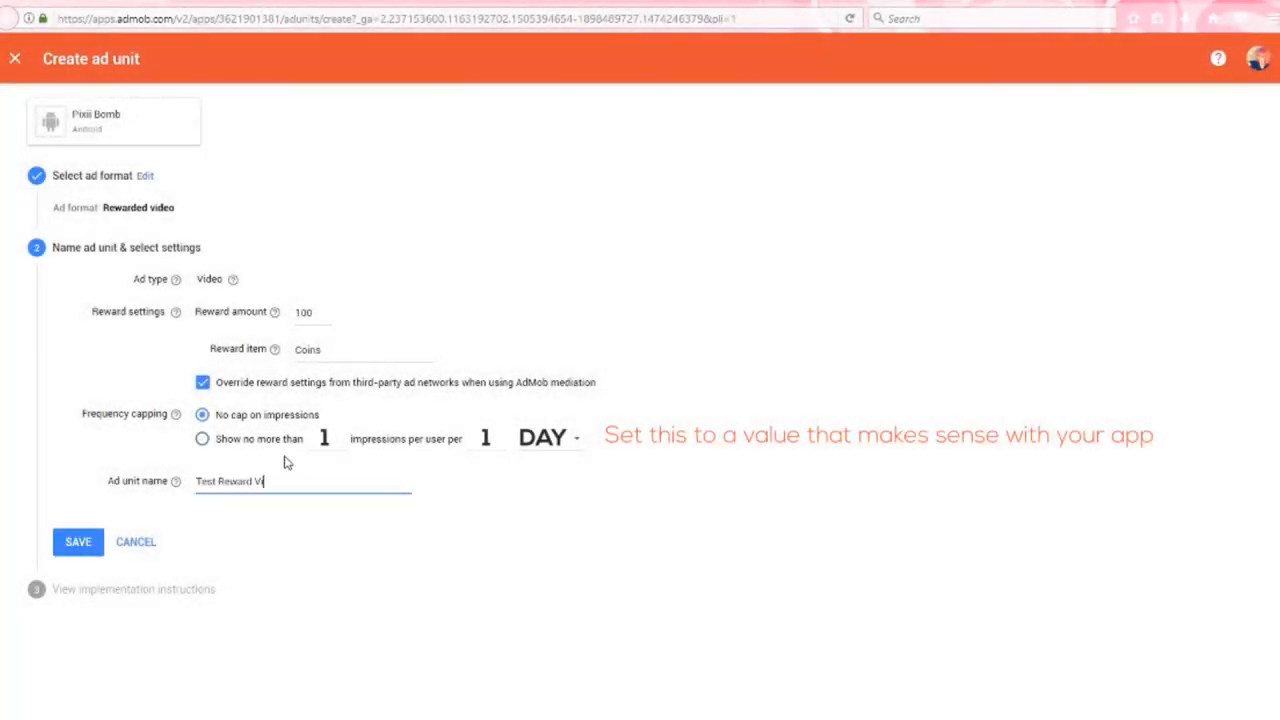
# - Save the Test Reward Video unit, copy its ad unit ID, and finish with Done
pyautogui.click(78, 541)
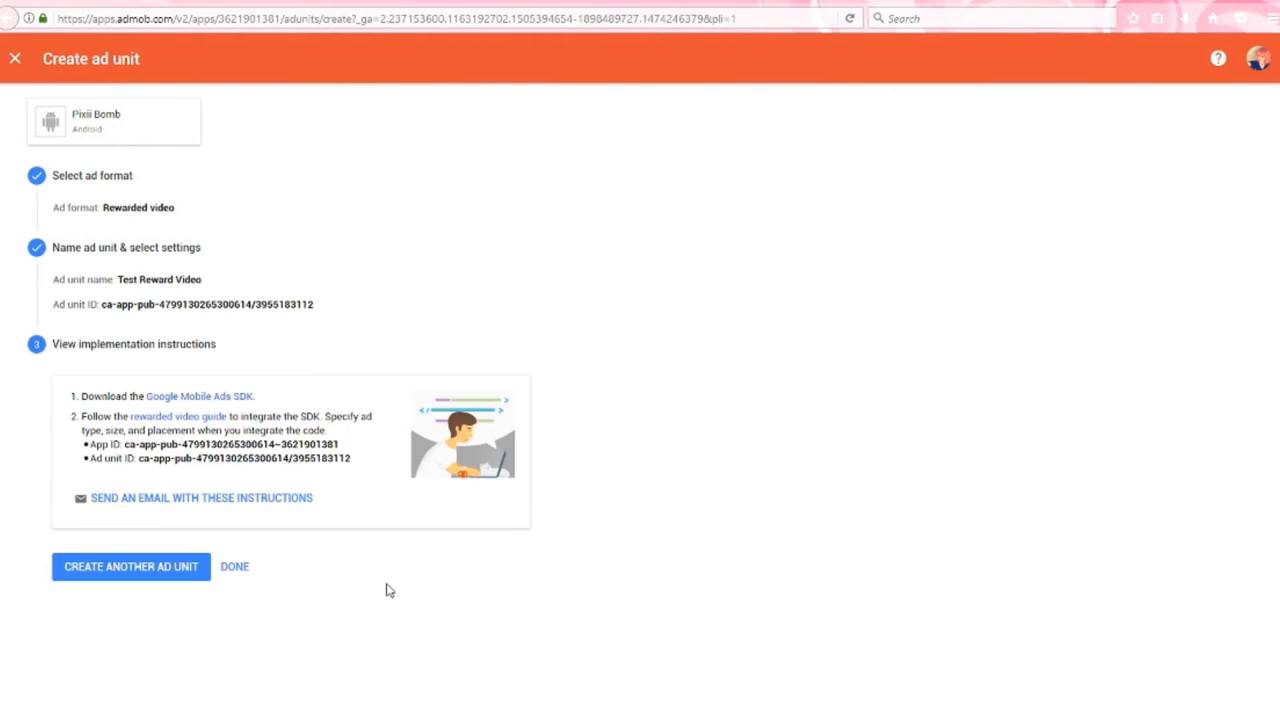
pyautogui.moveTo(367, 448)
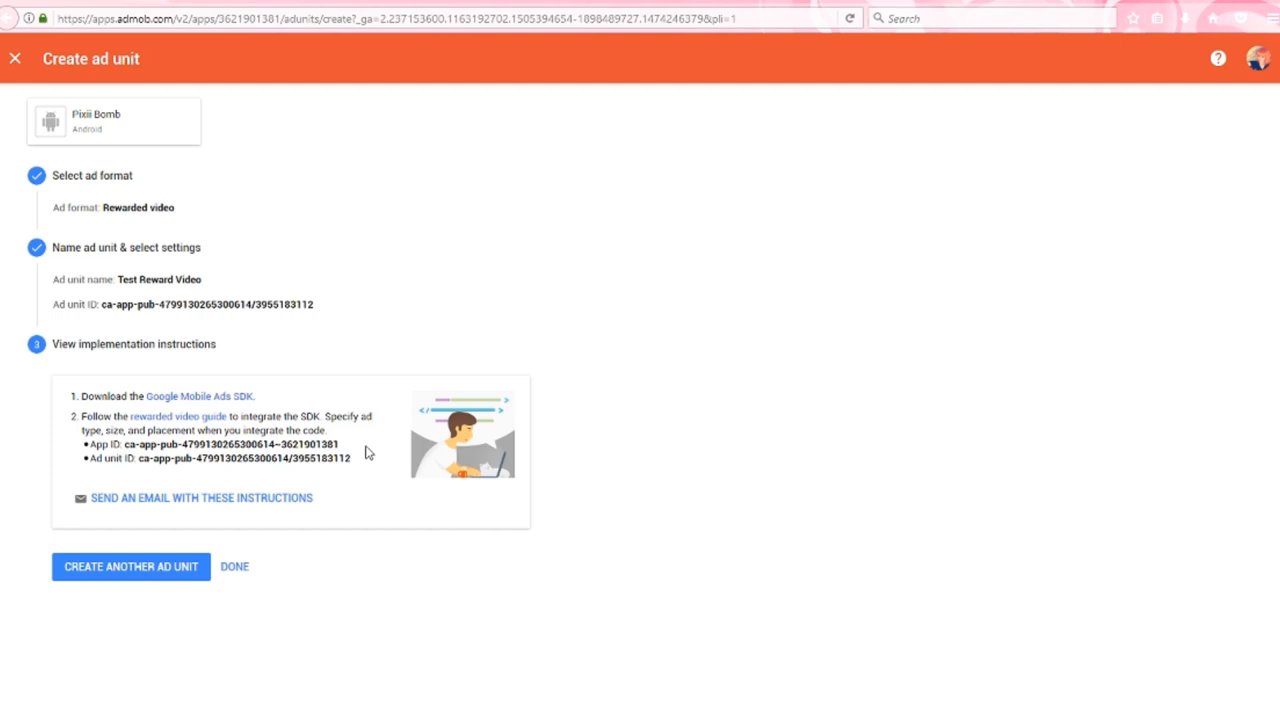
pyautogui.doubleClick(242, 458)
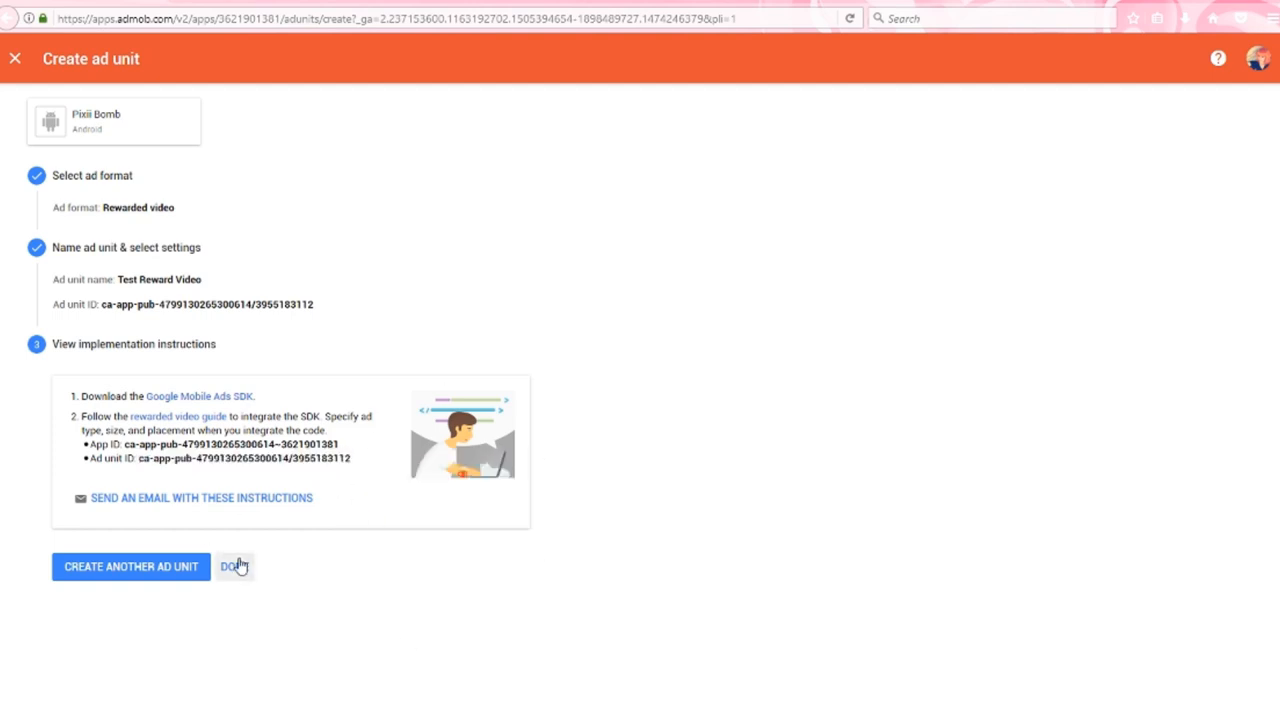
pyautogui.click(234, 566)
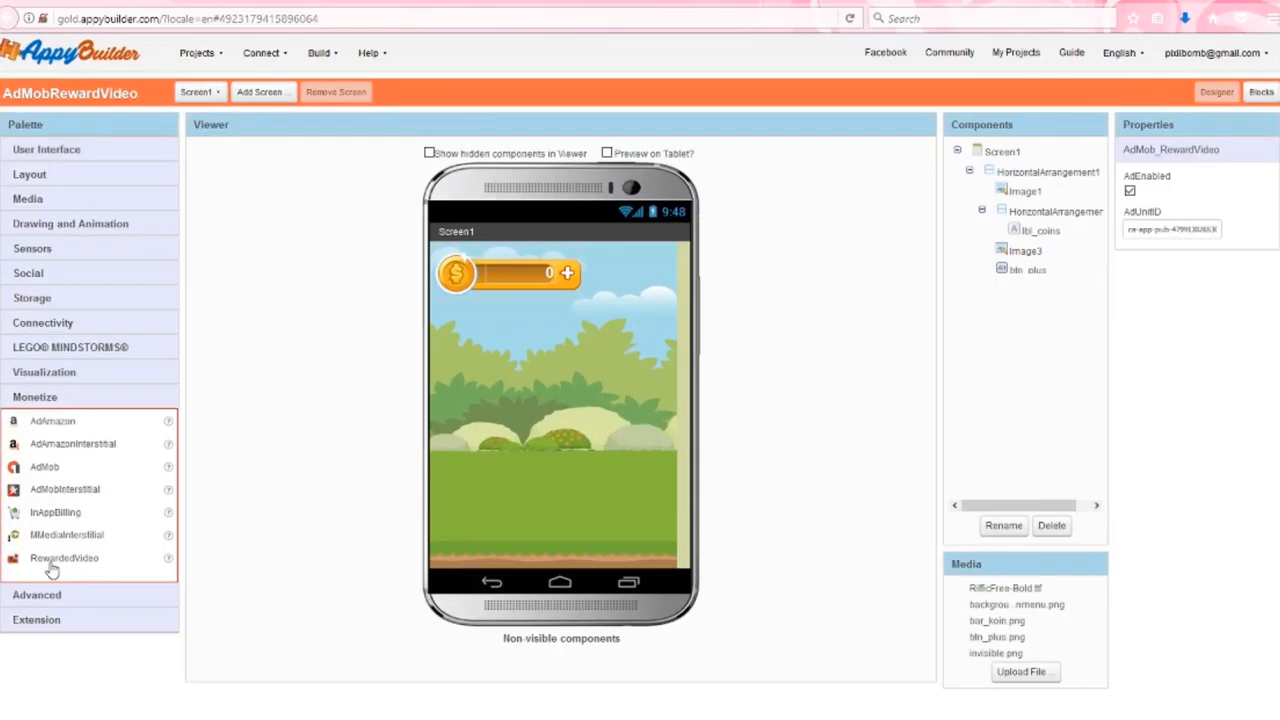
# - Place a RewardedVideo component on the Viewer, paste the ad unit ID into AdUnitID, and go to Blocks
pyautogui.moveTo(52, 558); pyautogui.dragTo(570, 410)
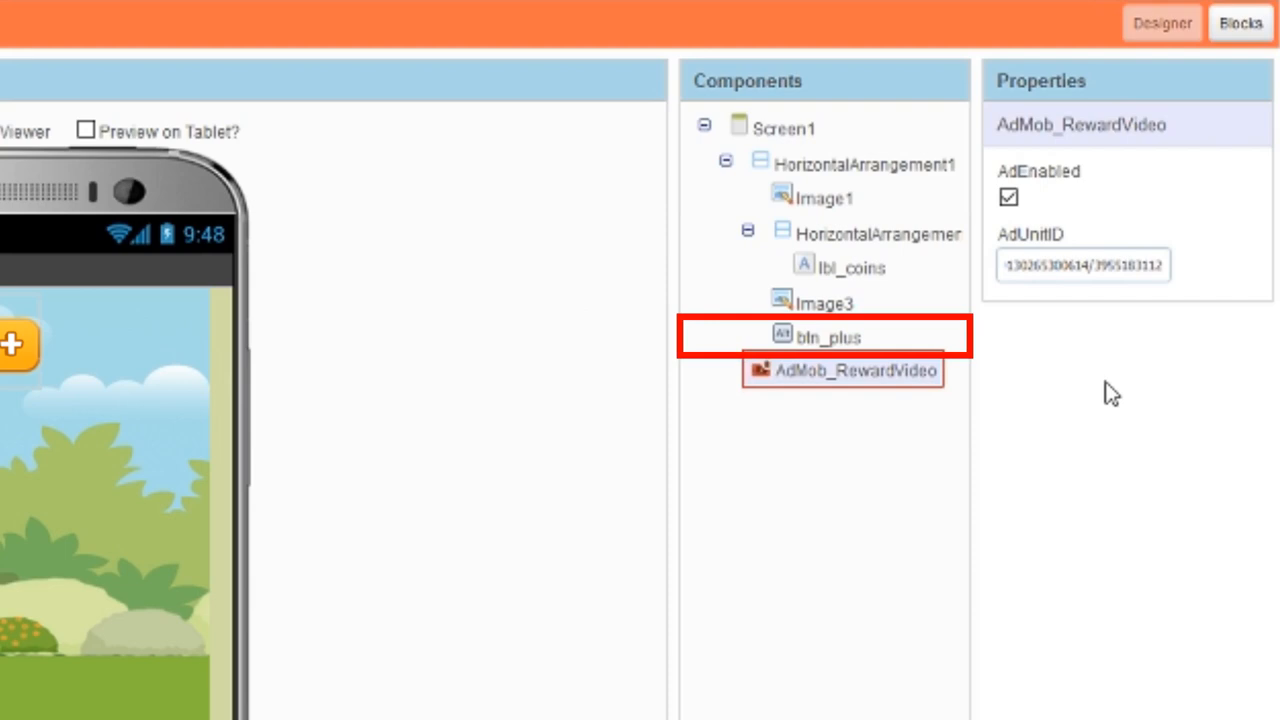
pyautogui.click(855, 370)
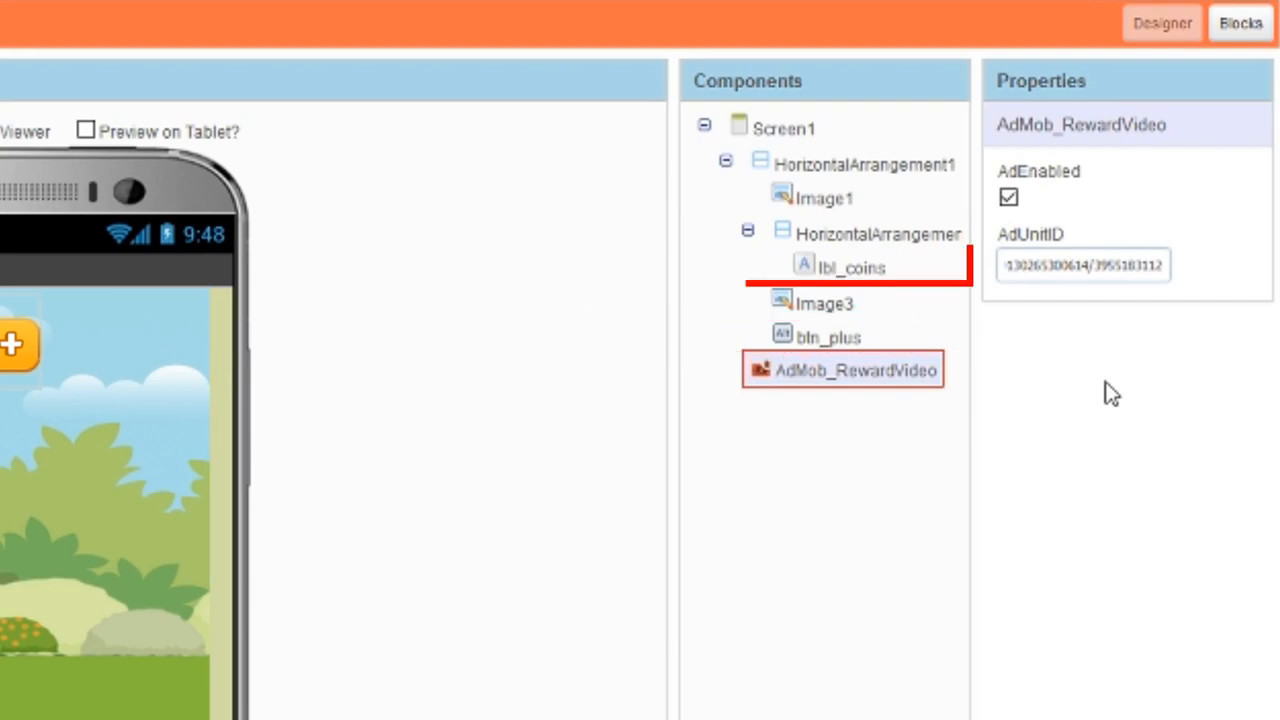
pyautogui.click(1240, 22)
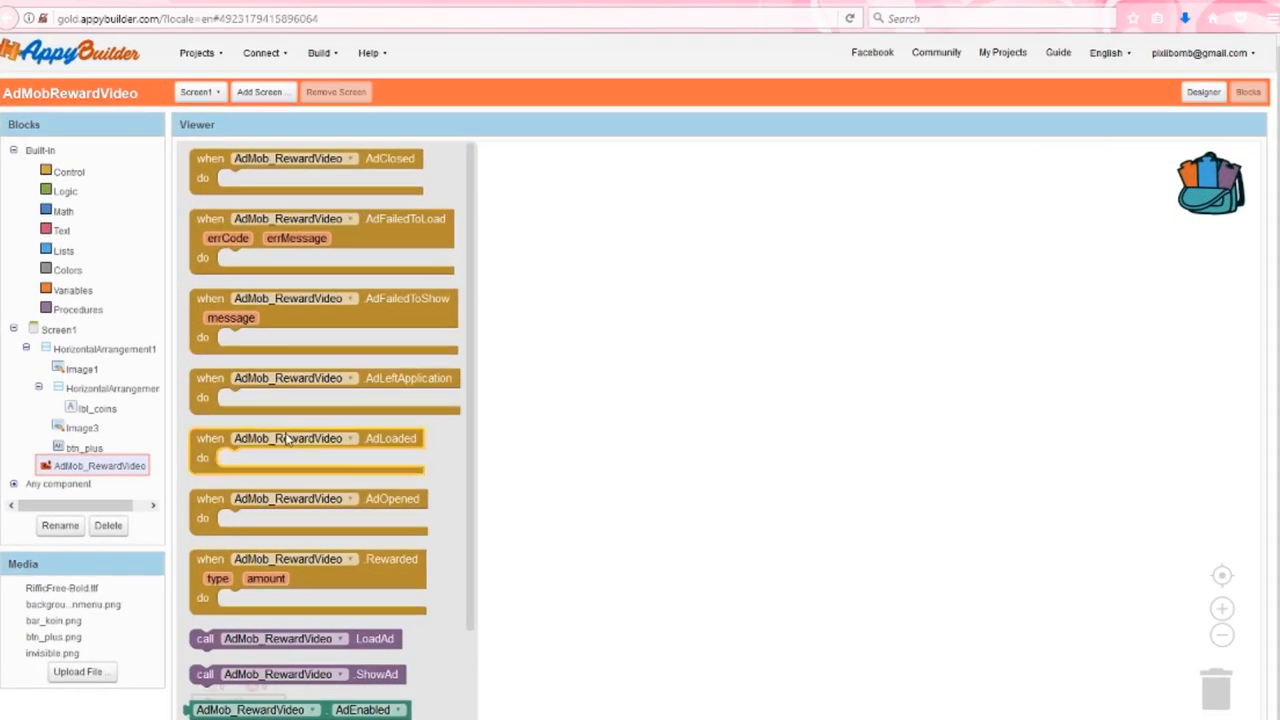
pyautogui.scroll(-3)
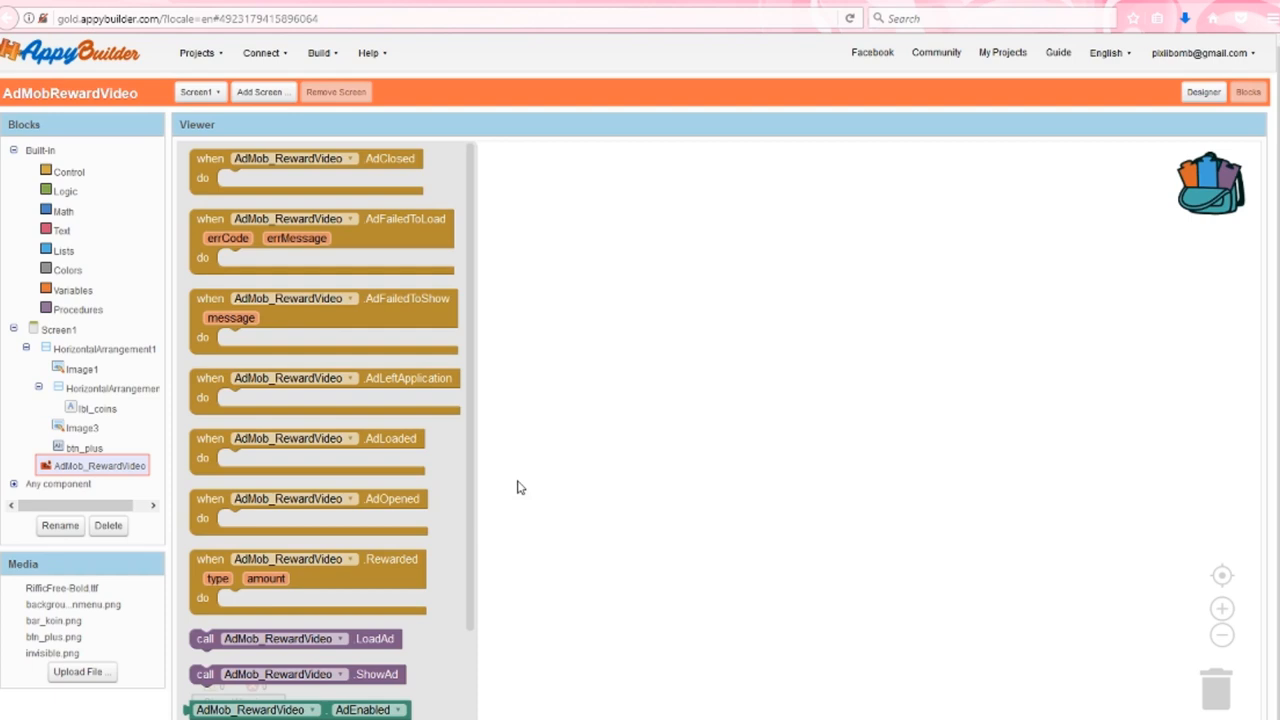
pyautogui.scroll(-3)
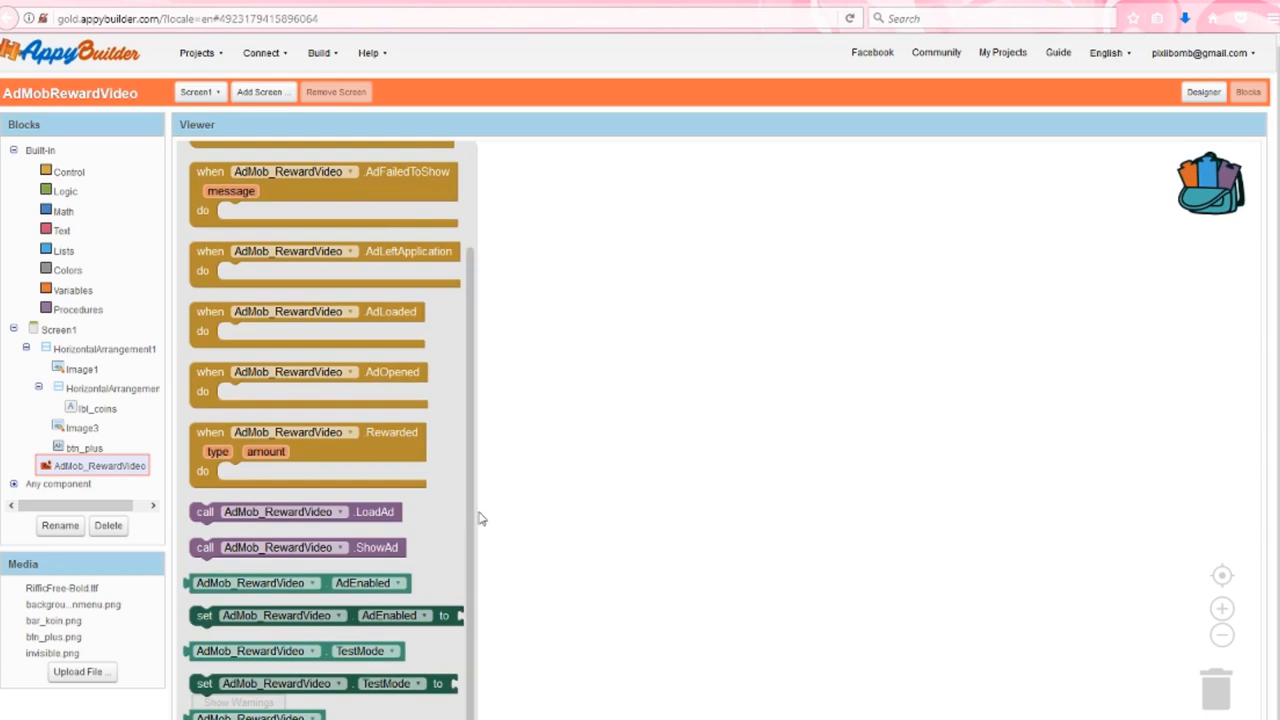
pyautogui.click(61, 329)
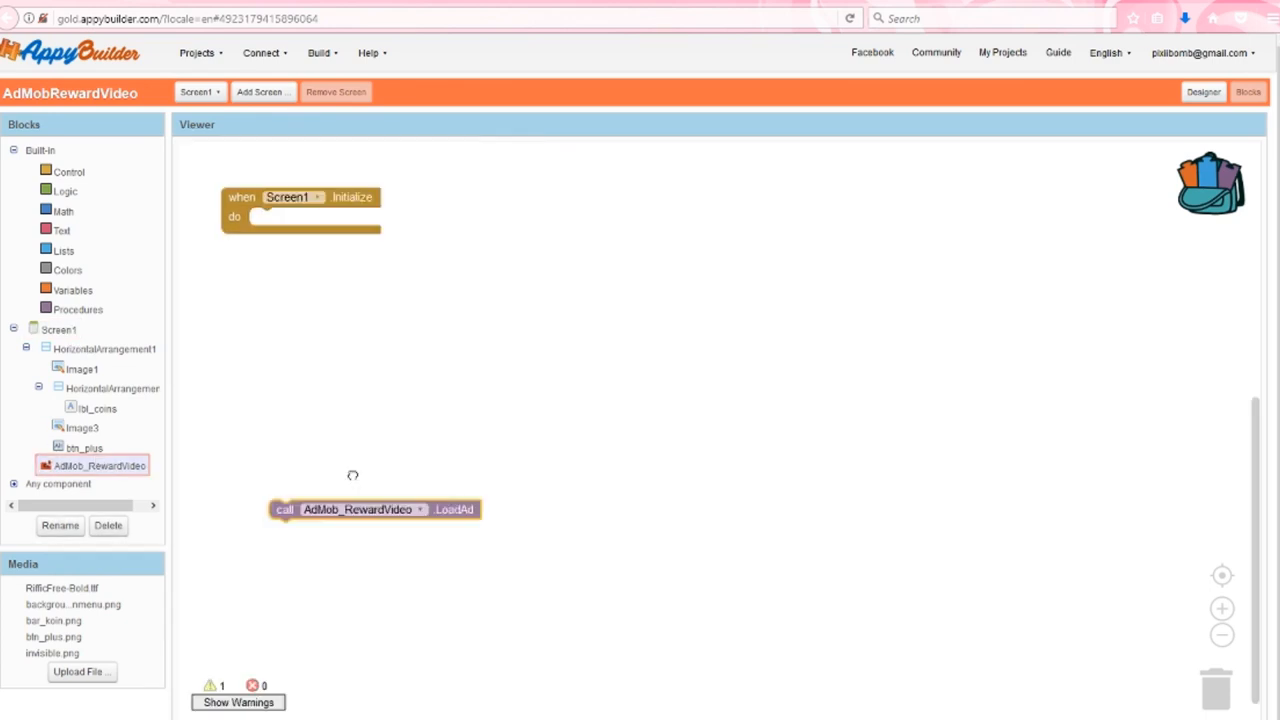
# - Attach a Logic block to set TestMode and switch it to false in Screen1.Initialize
pyautogui.click(67, 191)
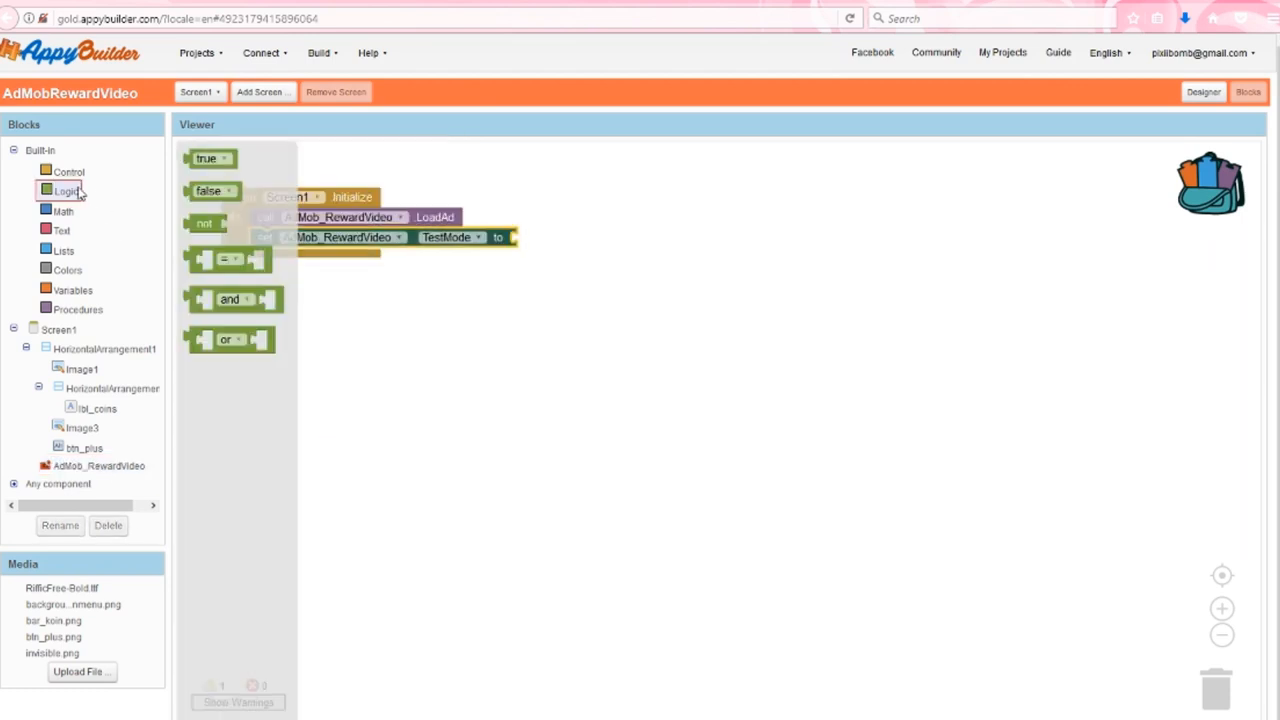
pyautogui.click(535, 237)
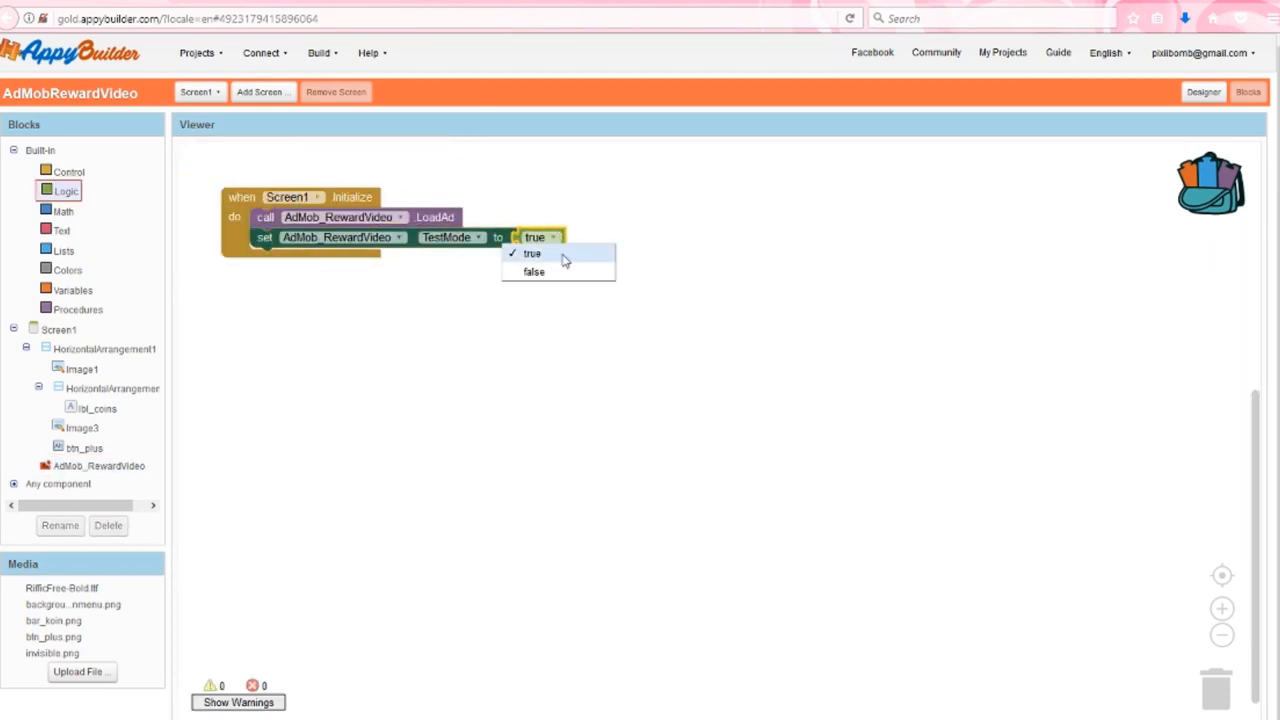
pyautogui.click(533, 271)
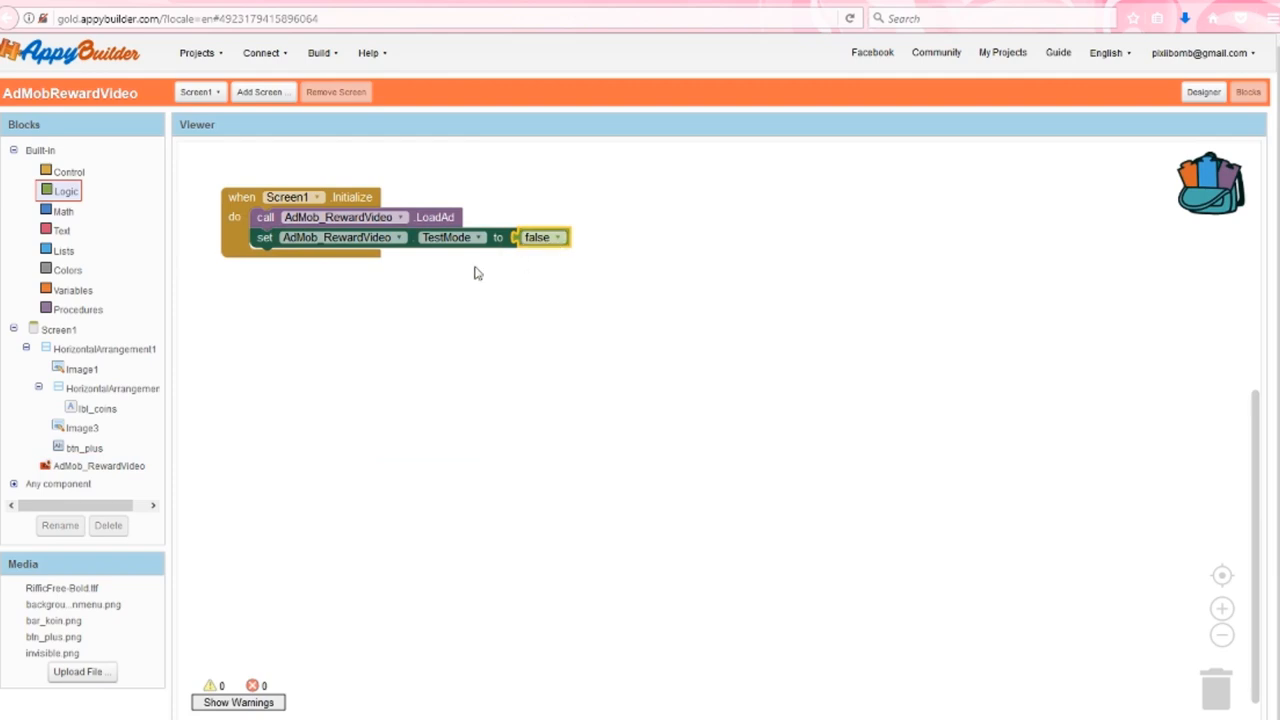
pyautogui.moveTo(71, 438)
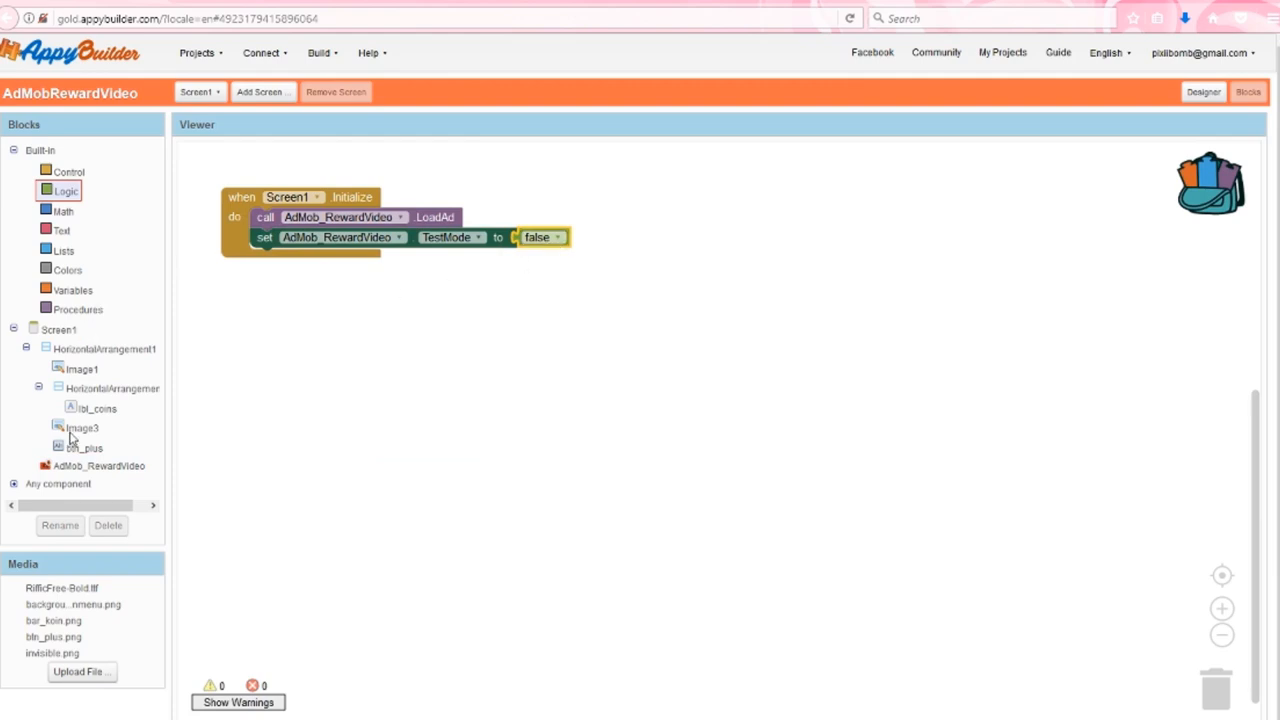
pyautogui.click(100, 465)
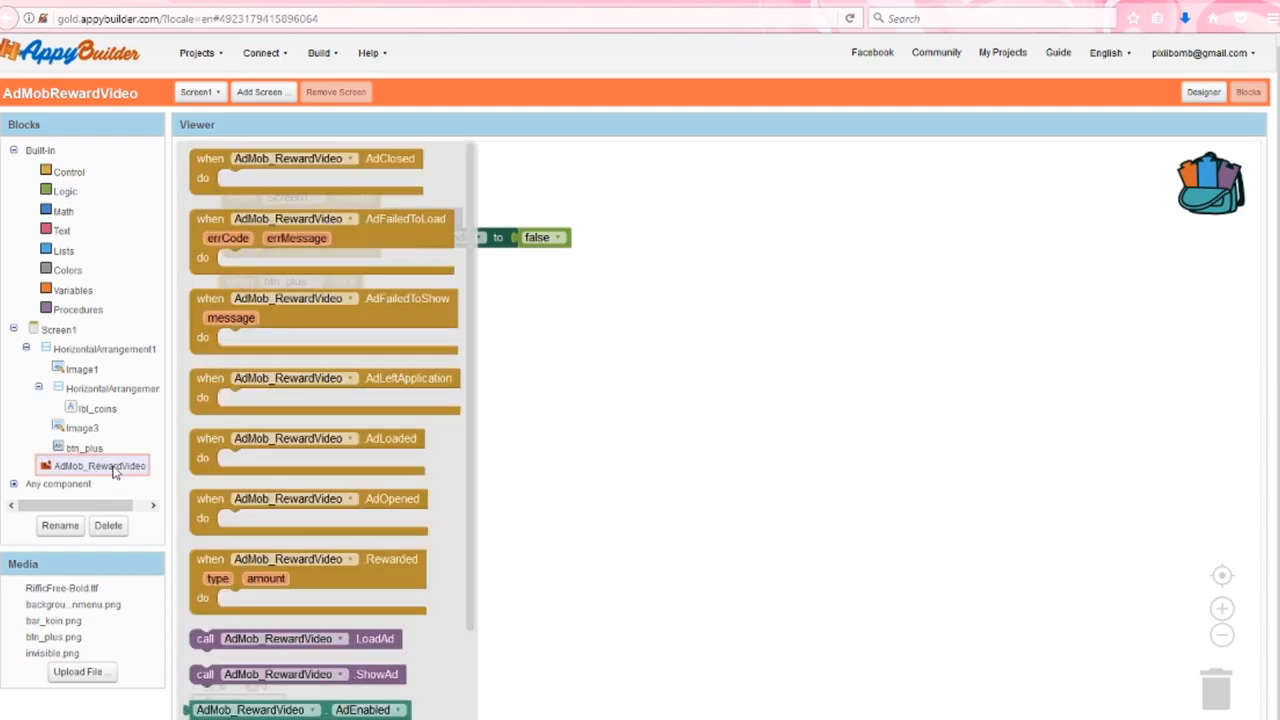
pyautogui.moveTo(103, 480)
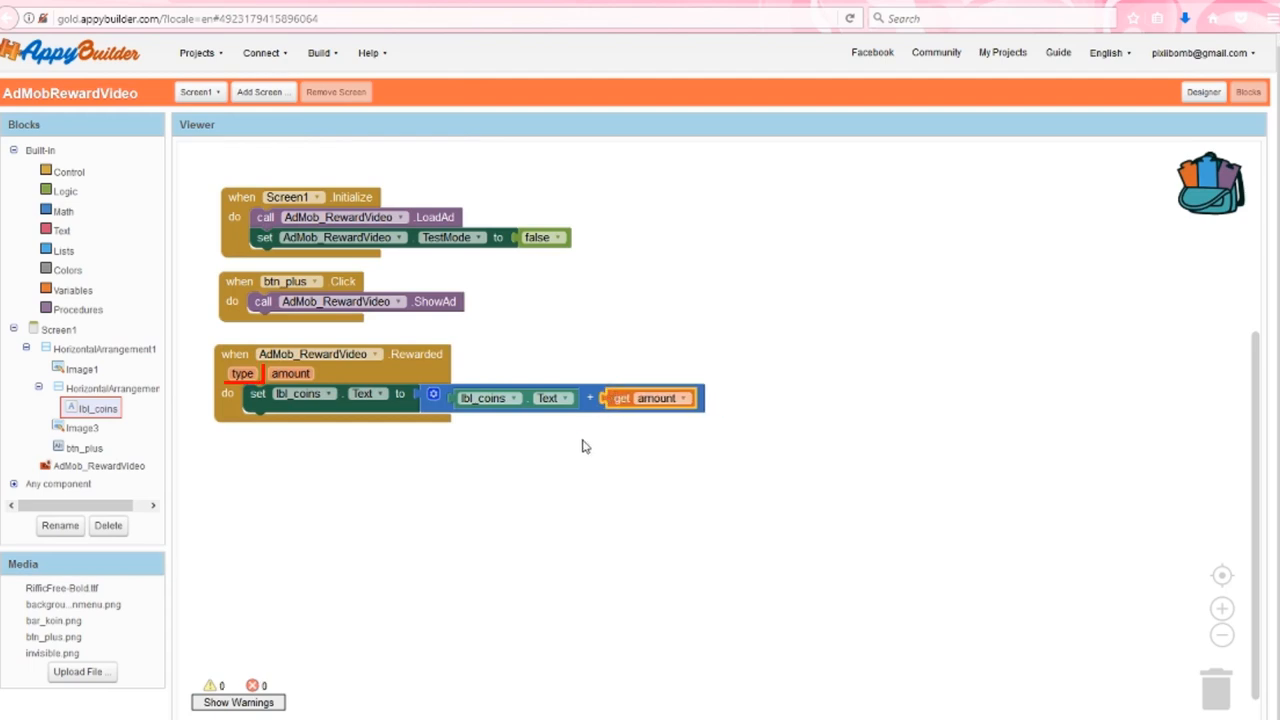
# - Wire btn_plus.Click to ShowAd and Rewarded to add get amount to lbl_coins.Text
pyautogui.click(242, 373)
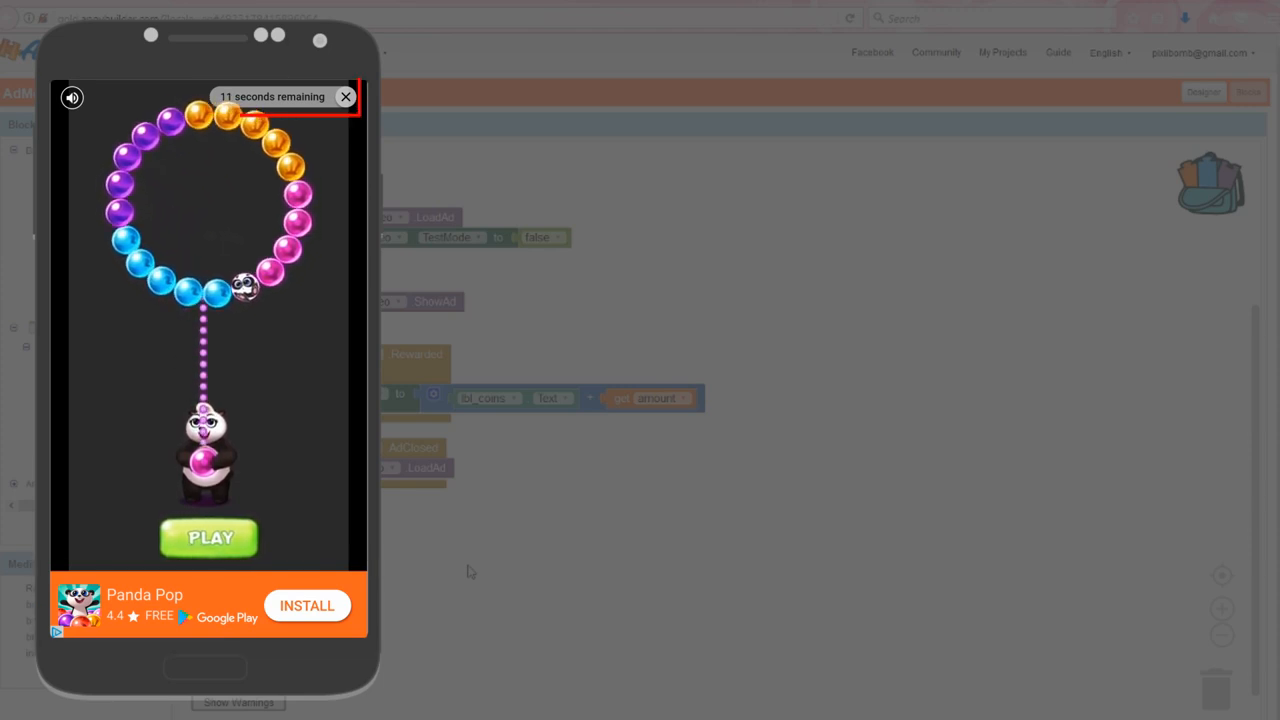
# - Test the app on the phone and open the Test Reward Video unit's Edit page showing 100 Coins
pyautogui.click(346, 97)
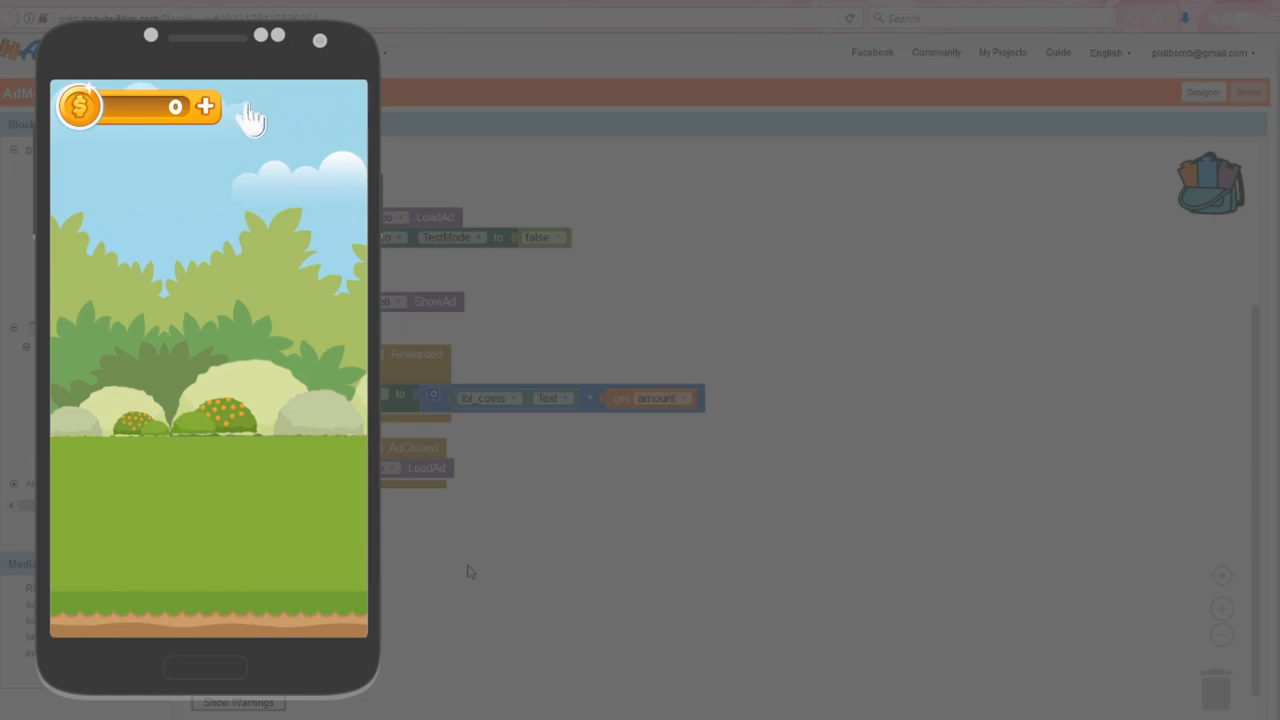
pyautogui.click(205, 107)
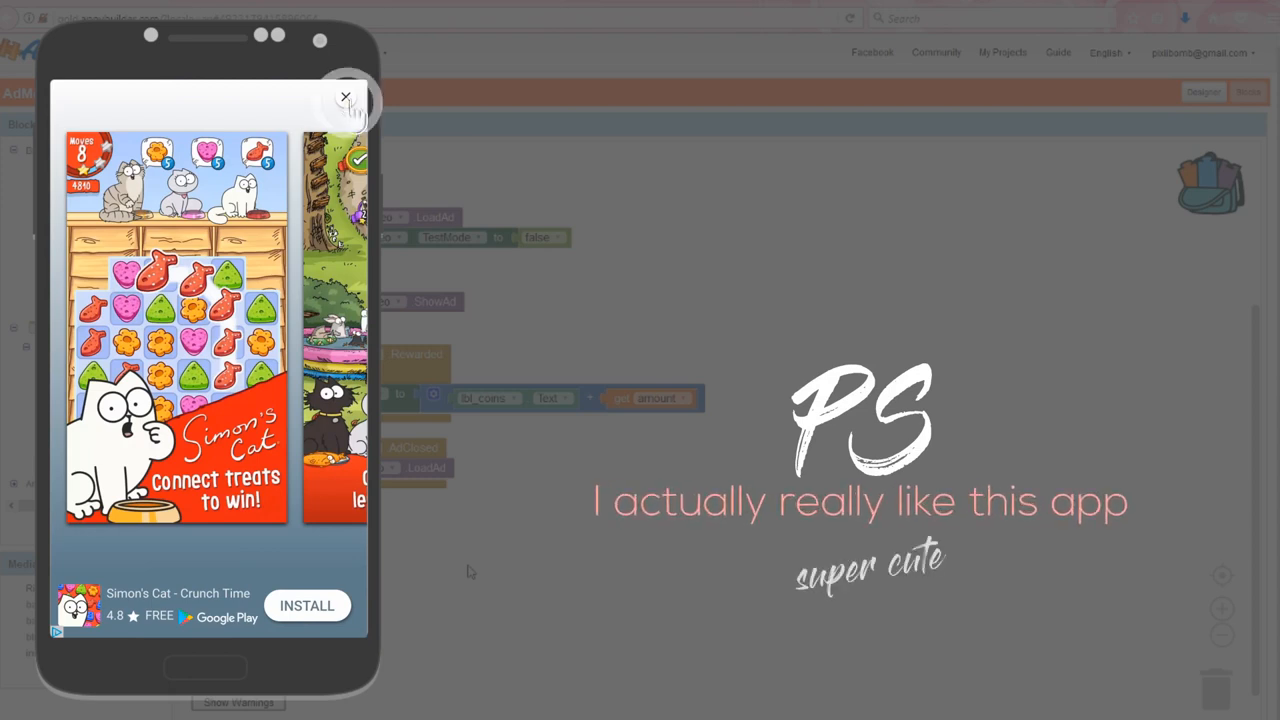
pyautogui.click(346, 97)
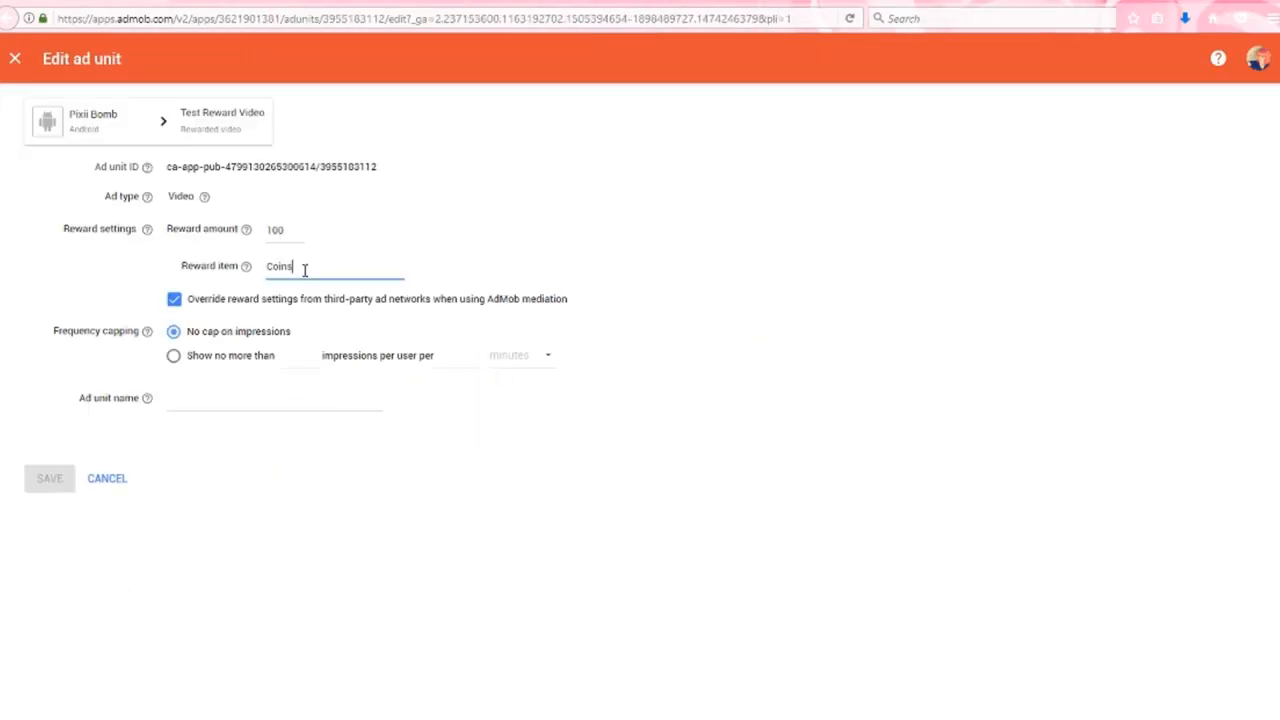
pyautogui.moveTo(293, 305)
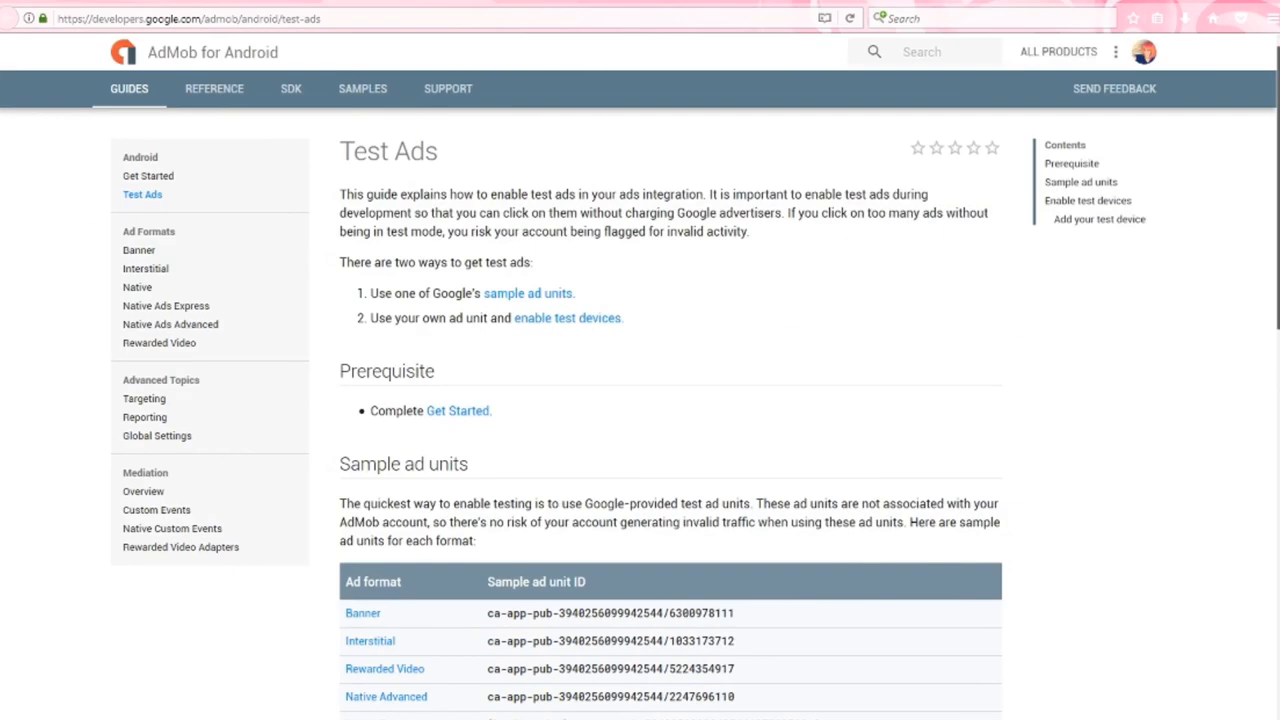
# - Scroll the Test Ads guide down to the Sample ad units table
pyautogui.scroll(-3)
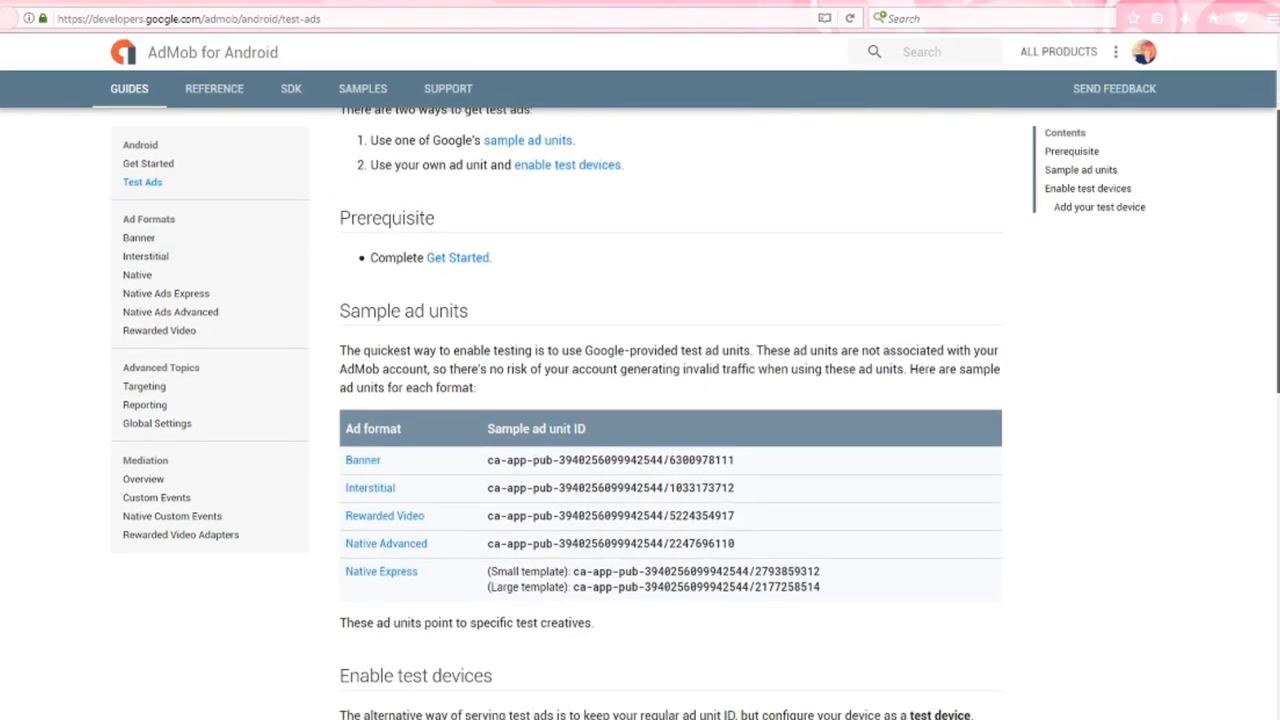
pyautogui.scroll(-3)
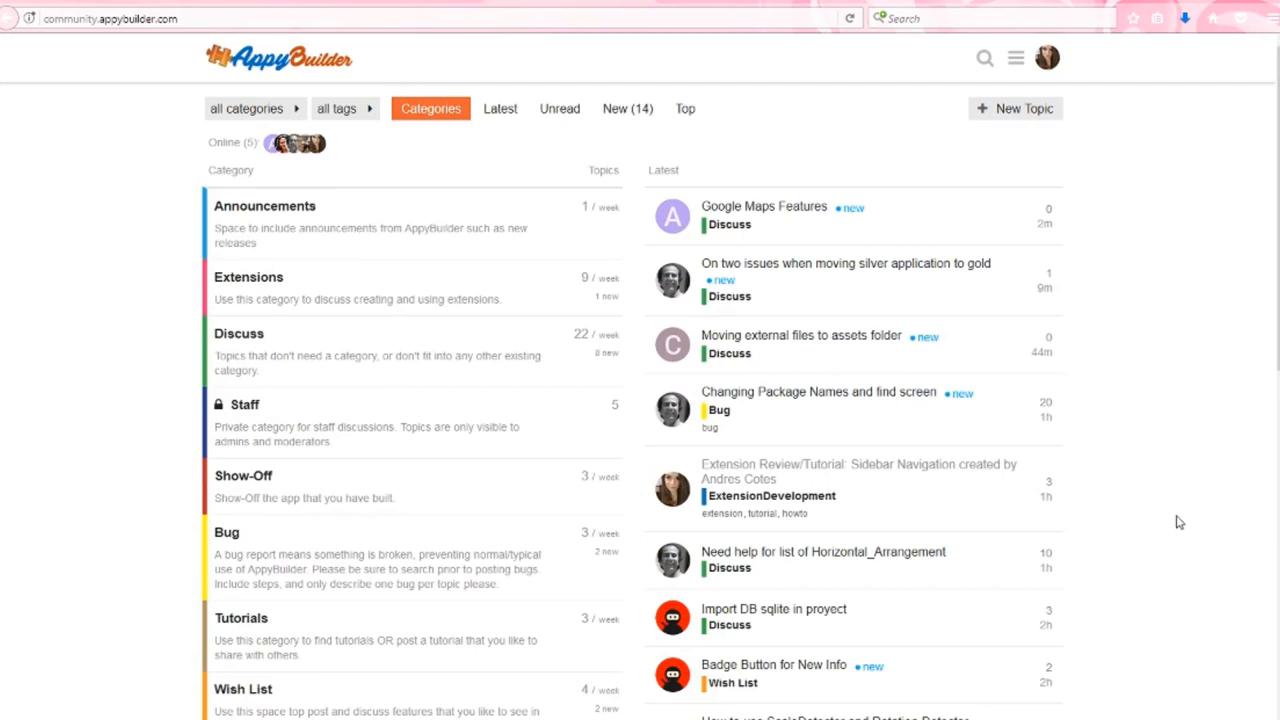
# - View the forum's Latest then New topics, then head to the AppyBuilder website
pyautogui.click(500, 108)
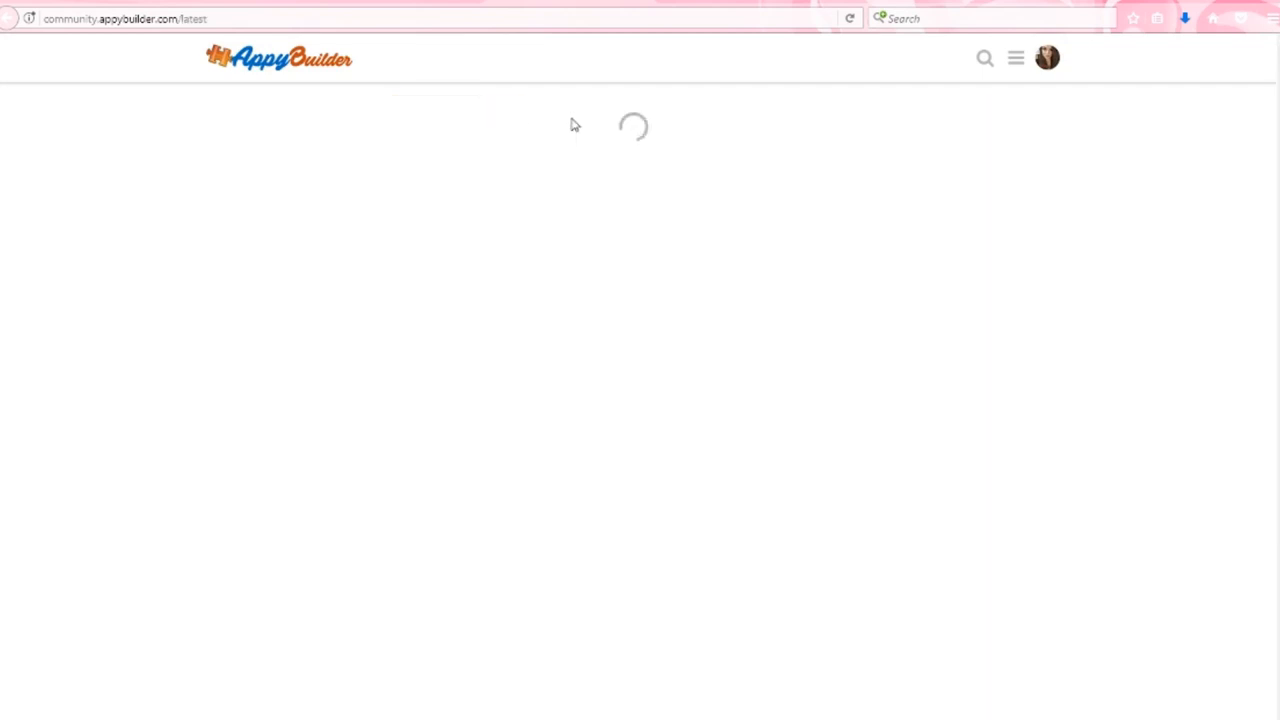
pyautogui.click(627, 108)
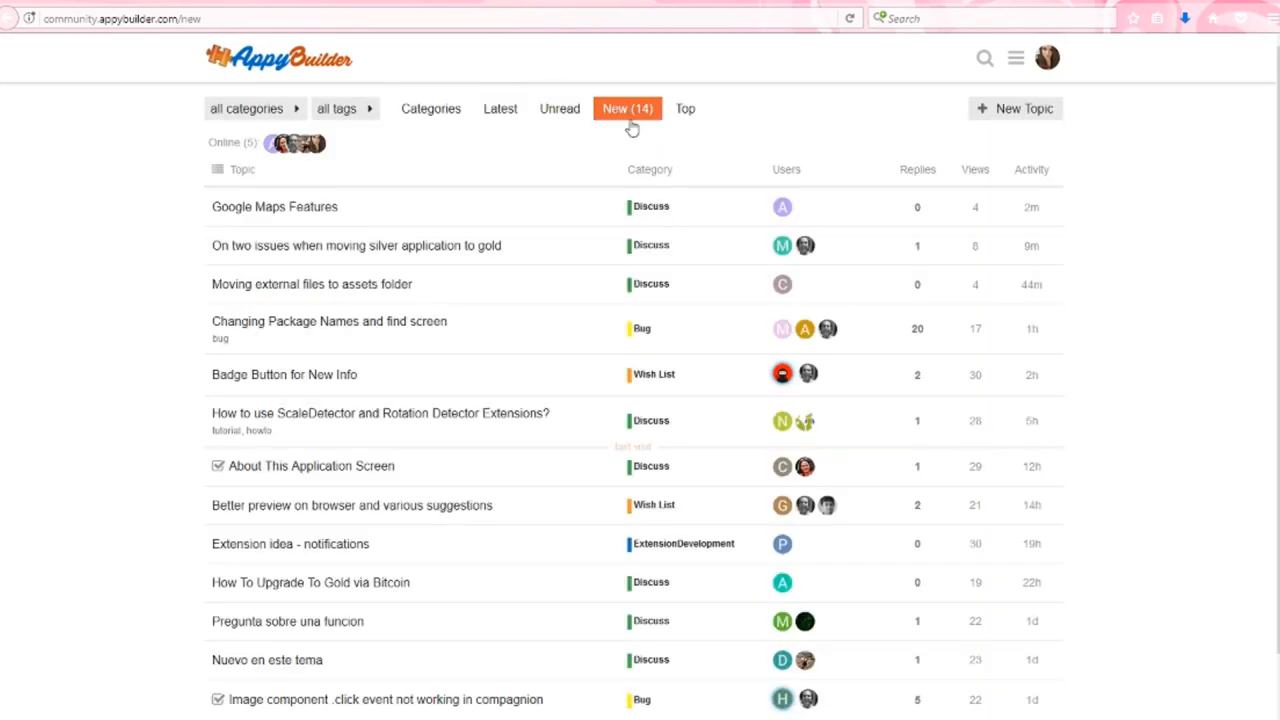
pyautogui.click(248, 108)
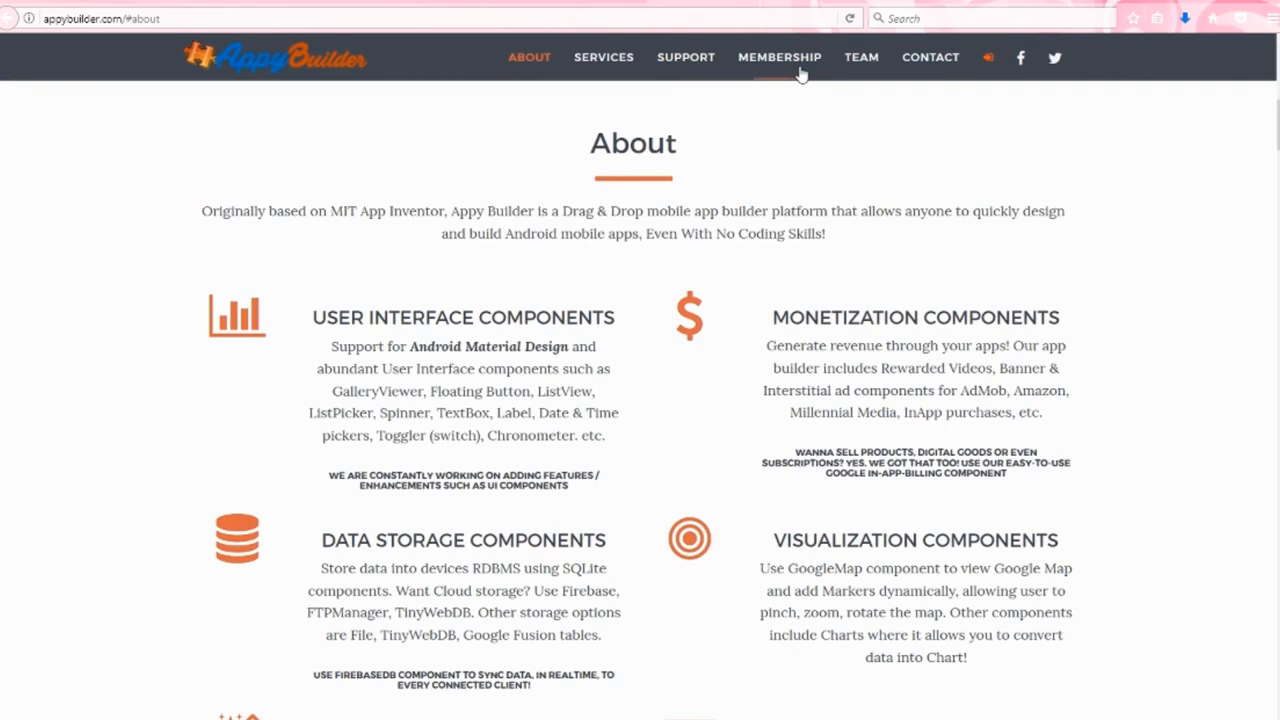
# - Reach the Membership section and start the FREE 30-Day Trial Access sign-up
pyautogui.click(779, 57)
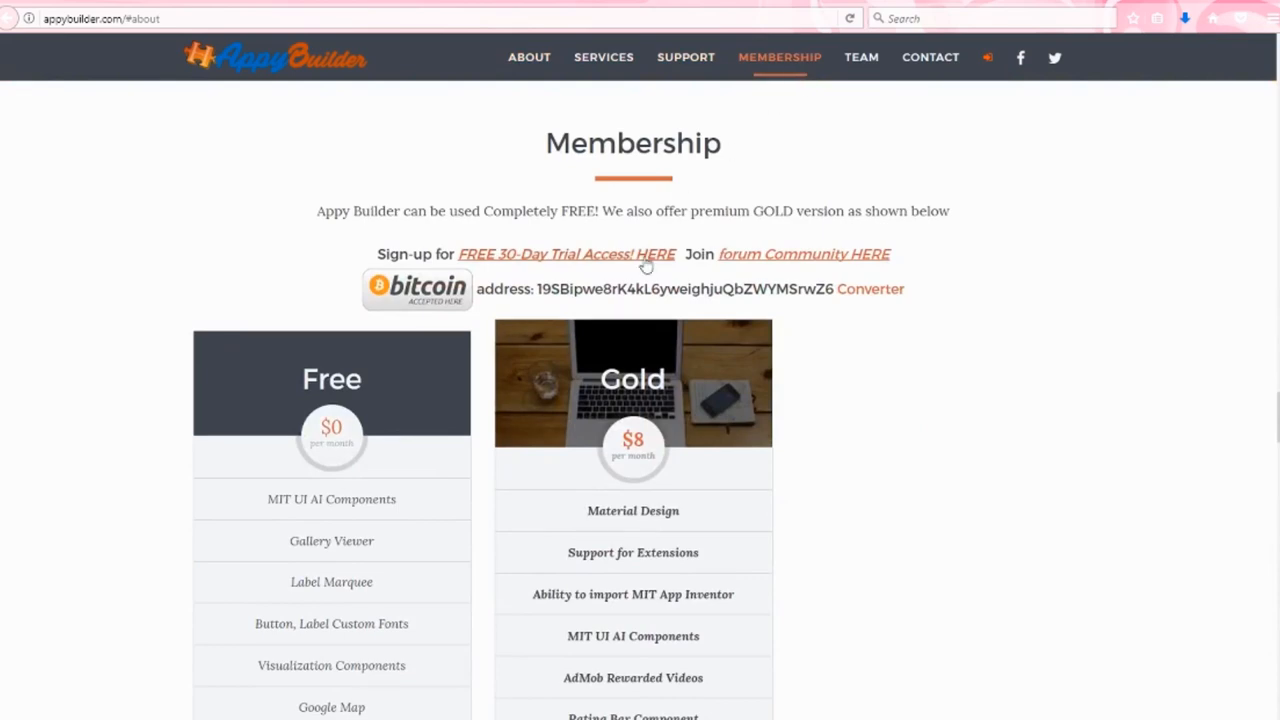
pyautogui.click(566, 253)
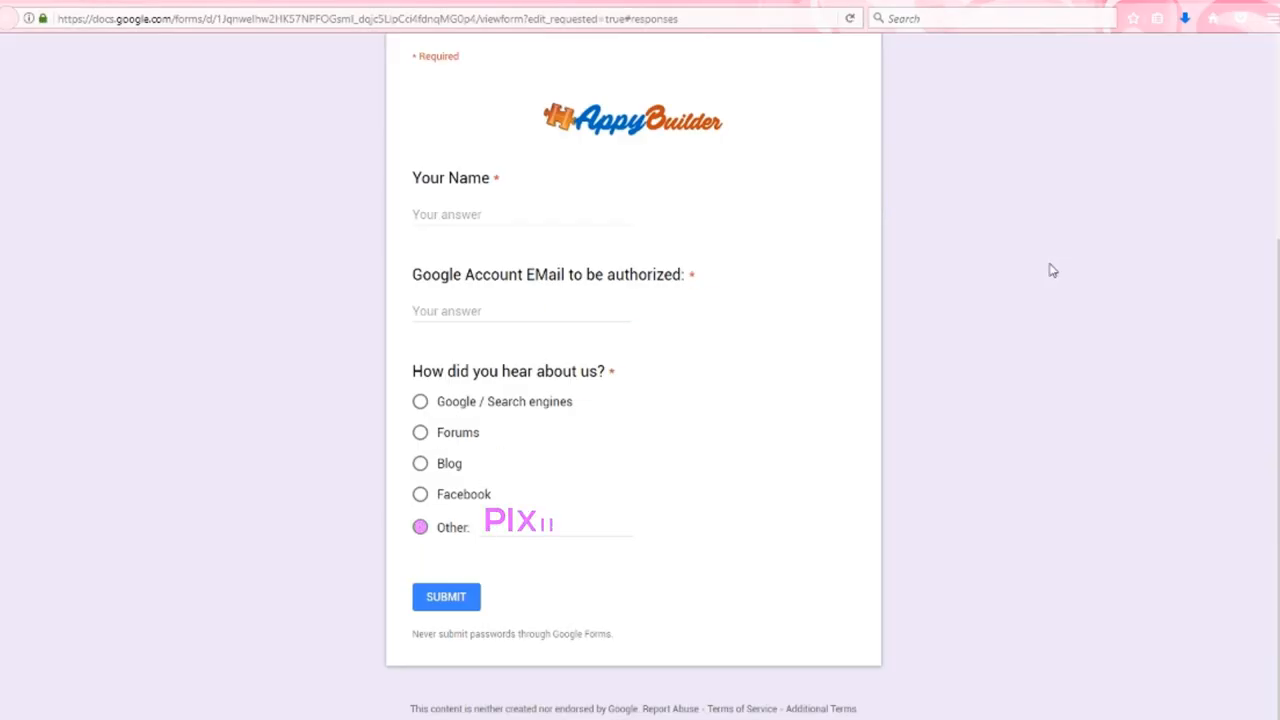